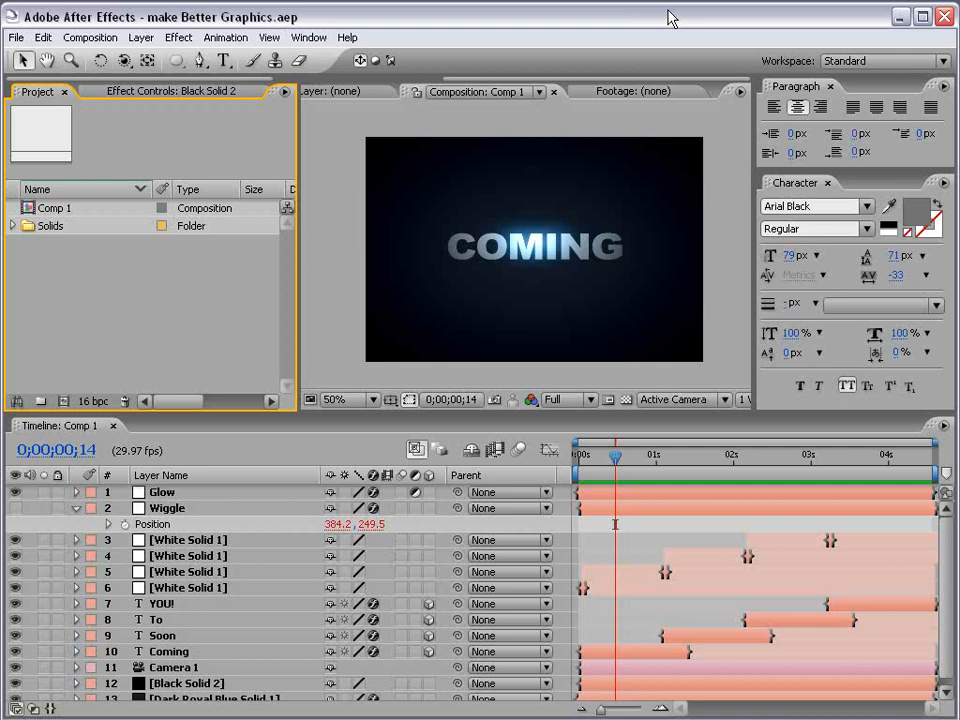
pyautogui.moveTo(318, 92)
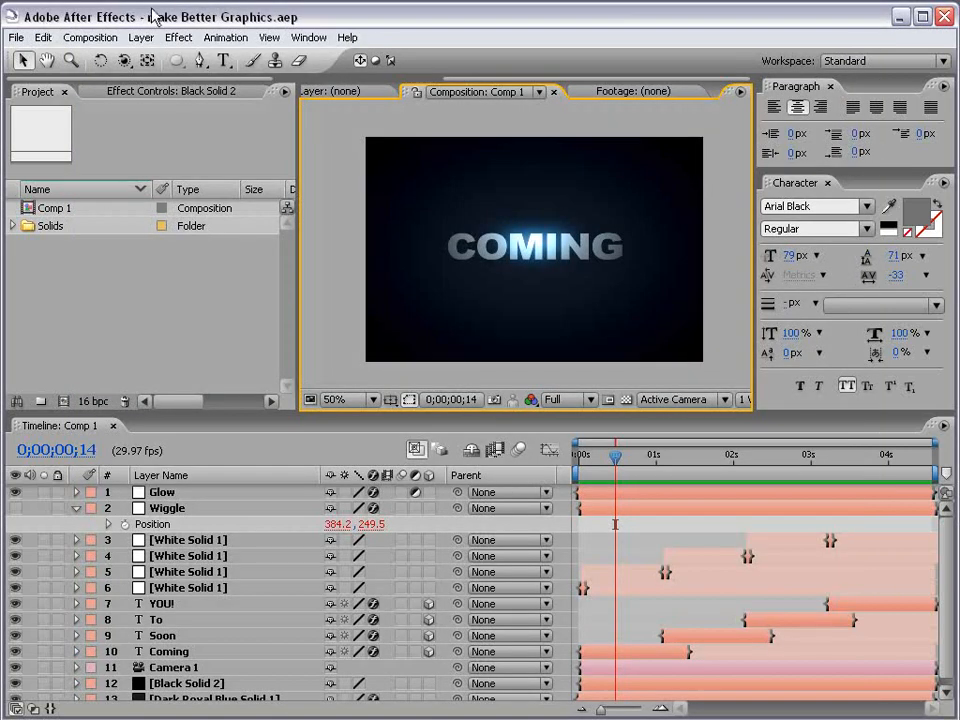
# - Create Comp 2, an empty 720×480 NTSC DV composition, 29.97 fps, 10 seconds long
pyautogui.click(90, 36)
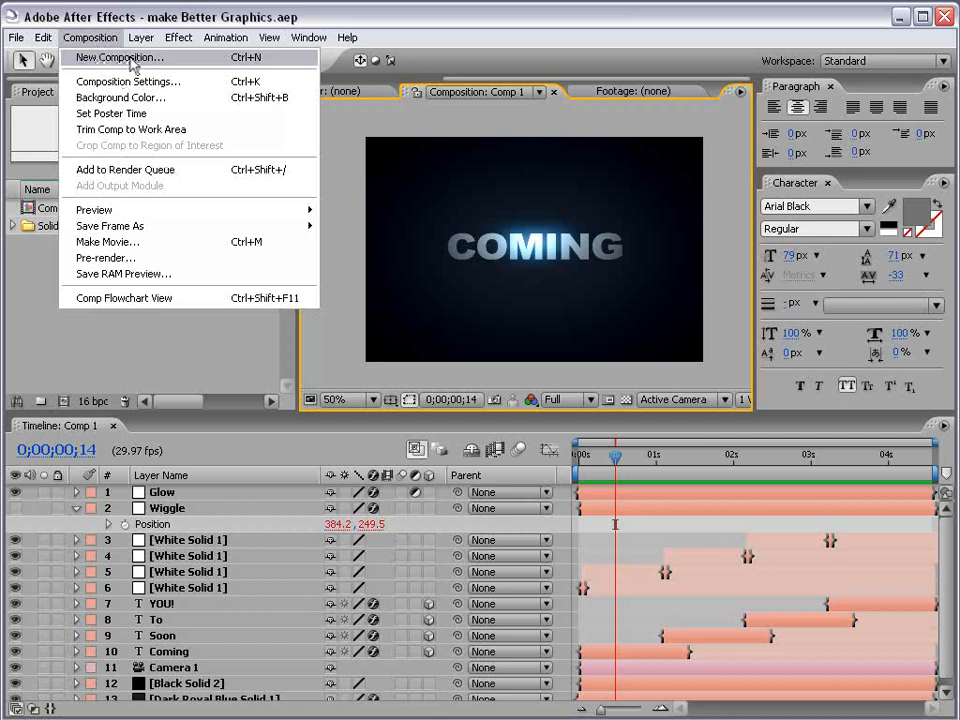
pyautogui.click(116, 56)
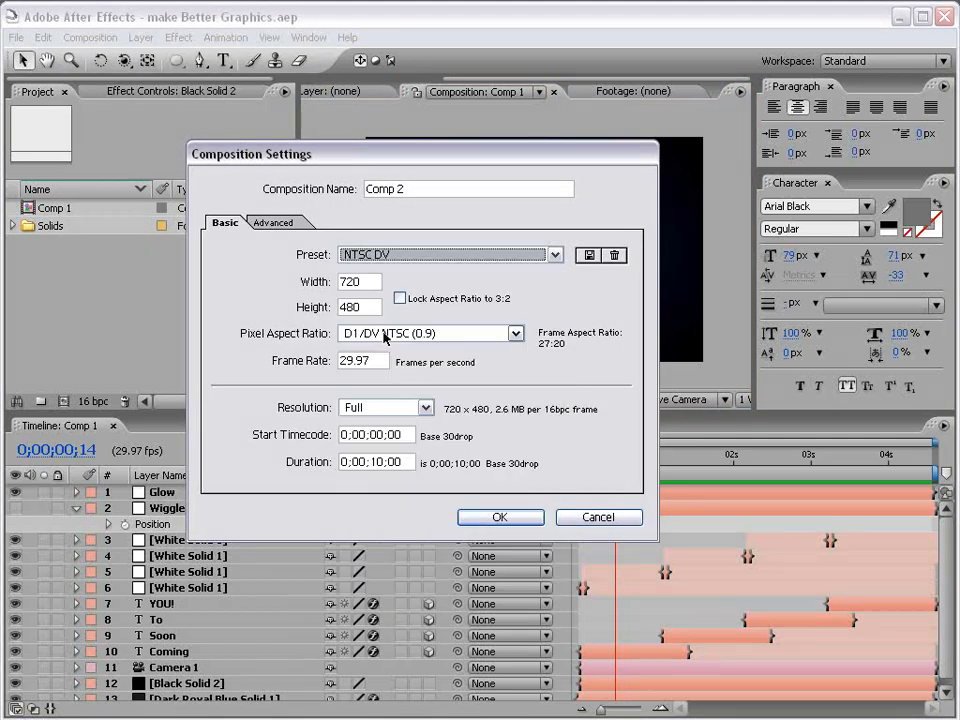
pyautogui.click(500, 516)
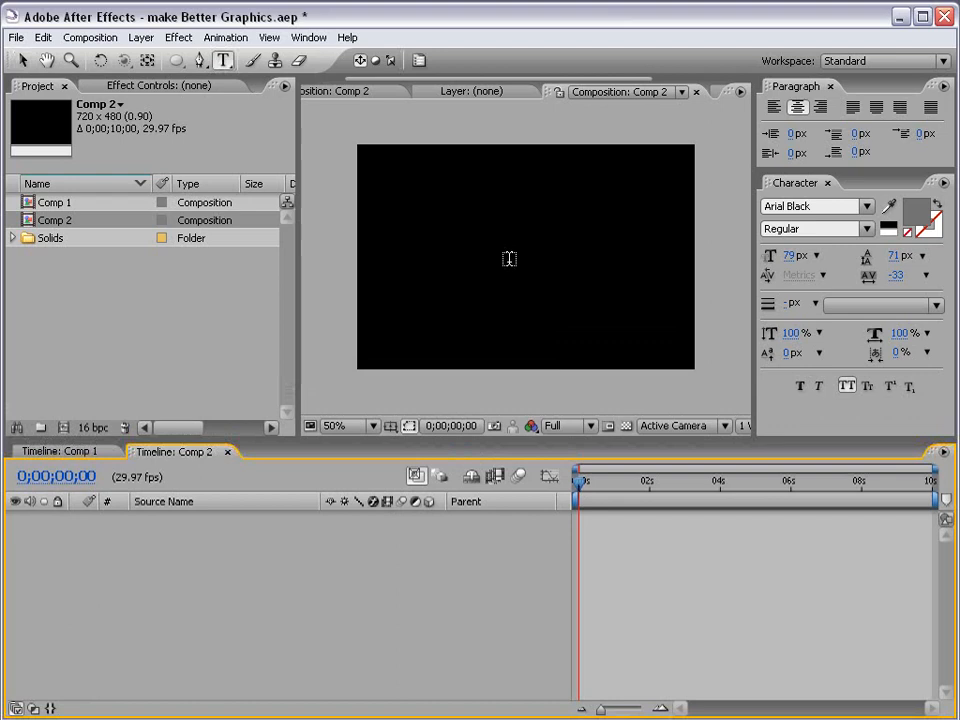
# - Add a grey Arial Black text layer reading MAKE and centre it in the frame
pyautogui.click(504, 240)
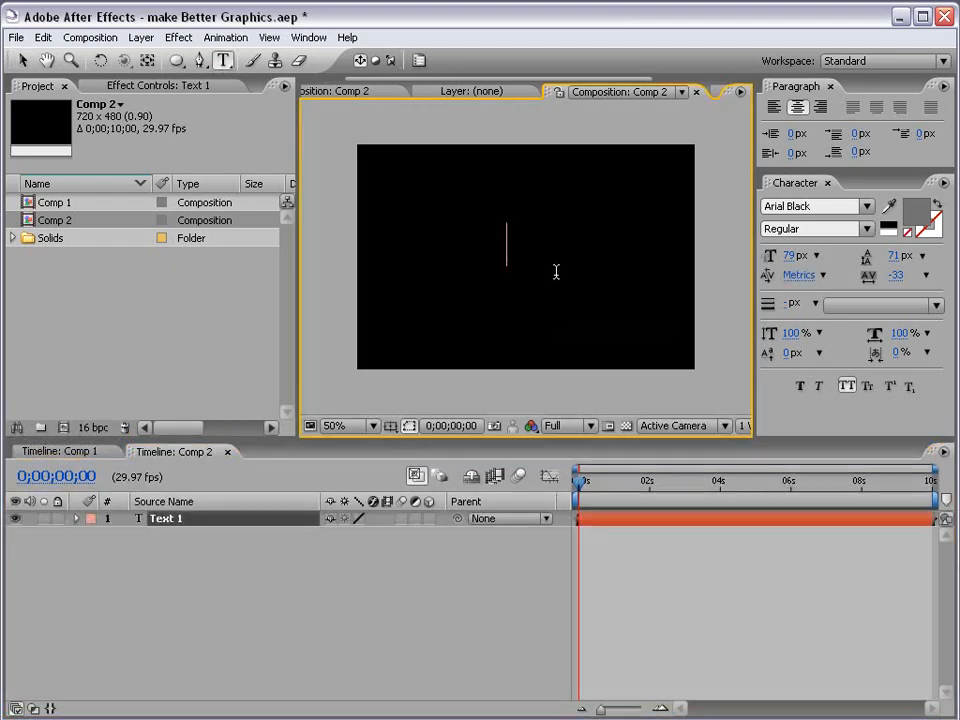
pyautogui.write('MAKE')
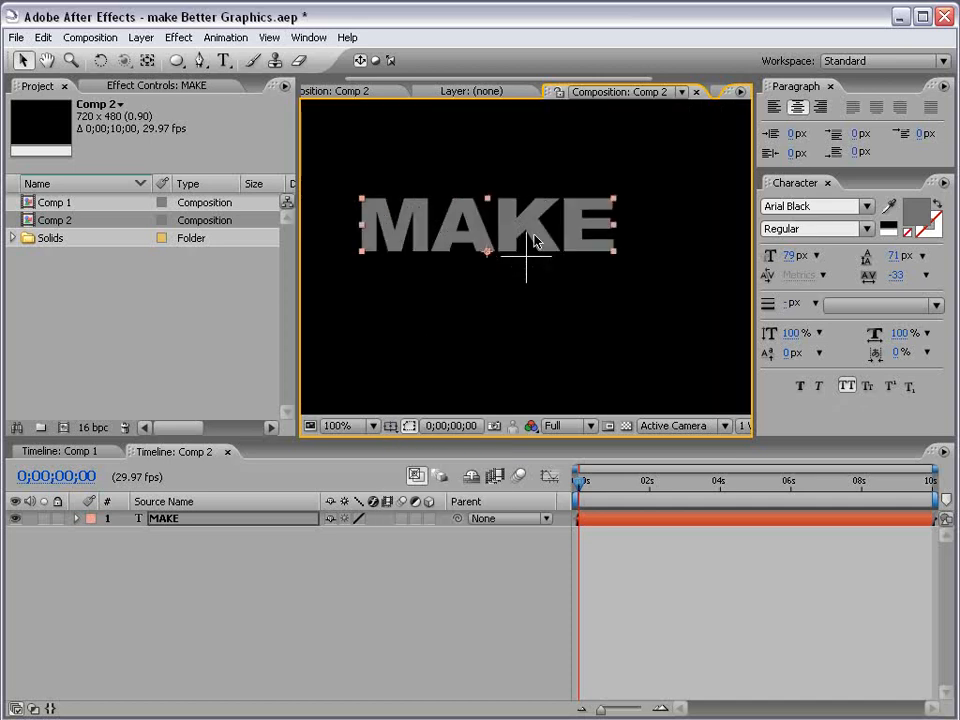
pyautogui.moveTo(488, 224); pyautogui.dragTo(524, 258)
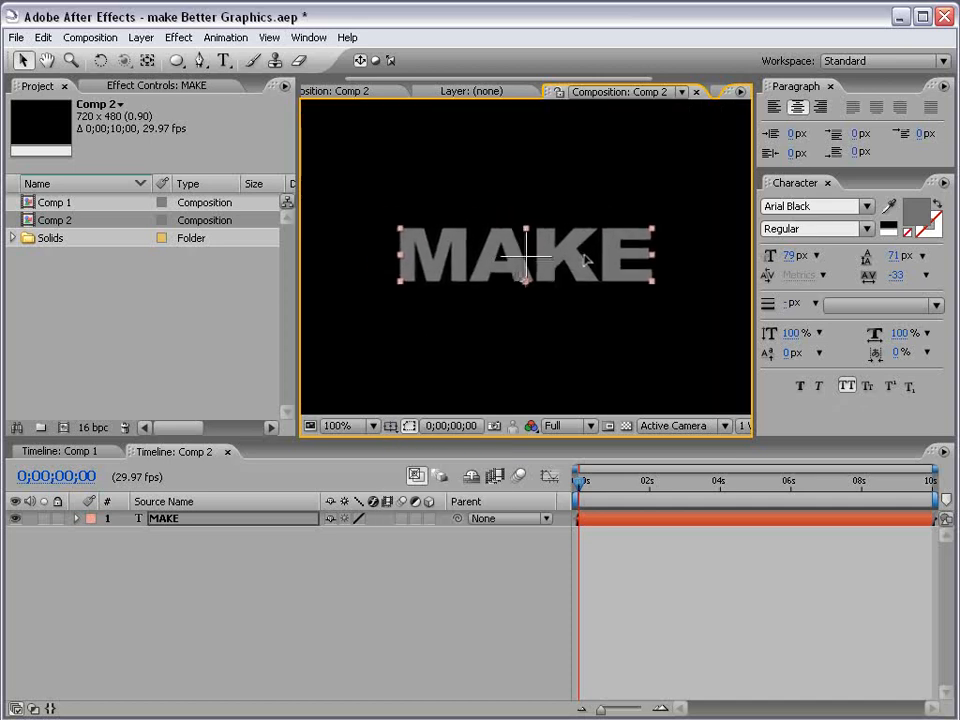
pyautogui.click(344, 424)
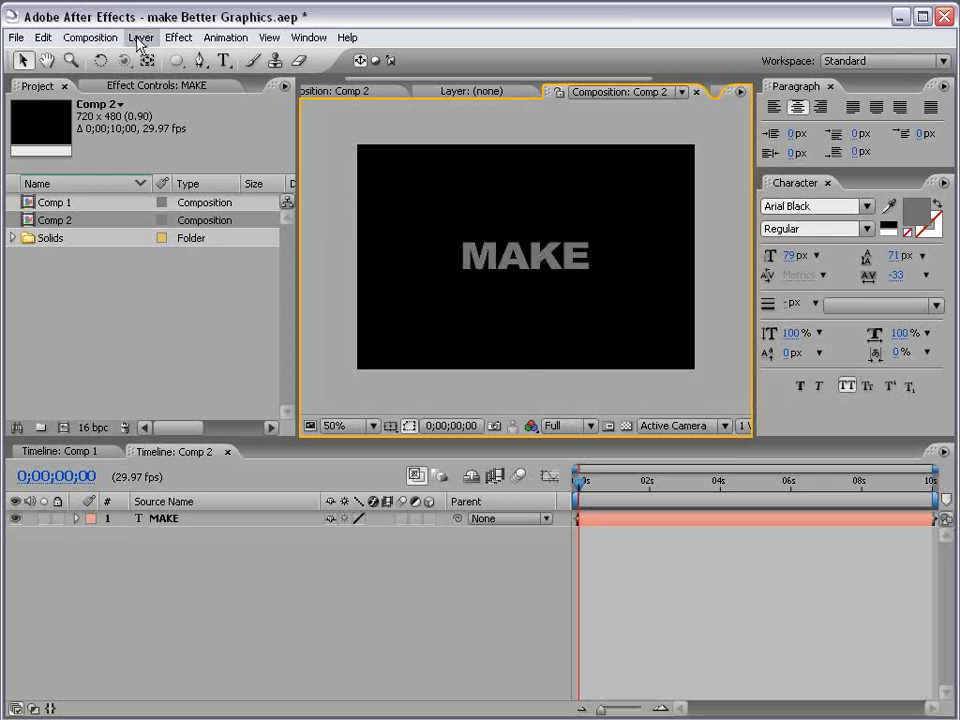
# - Add Camera 1 with the 35mm preset above the MAKE layer
pyautogui.click(140, 36)
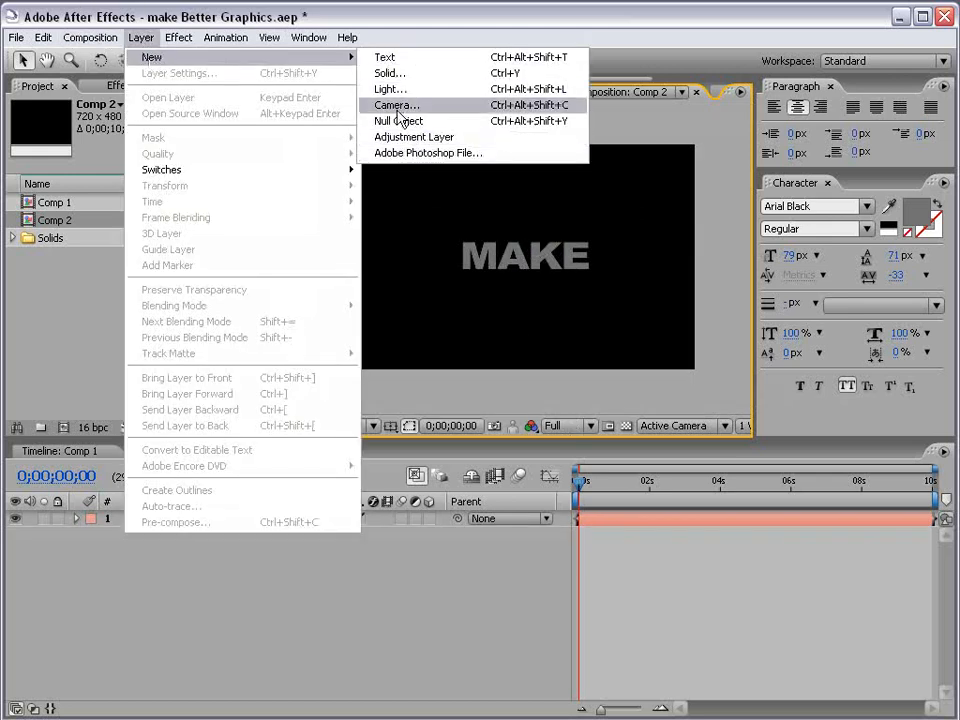
pyautogui.click(396, 104)
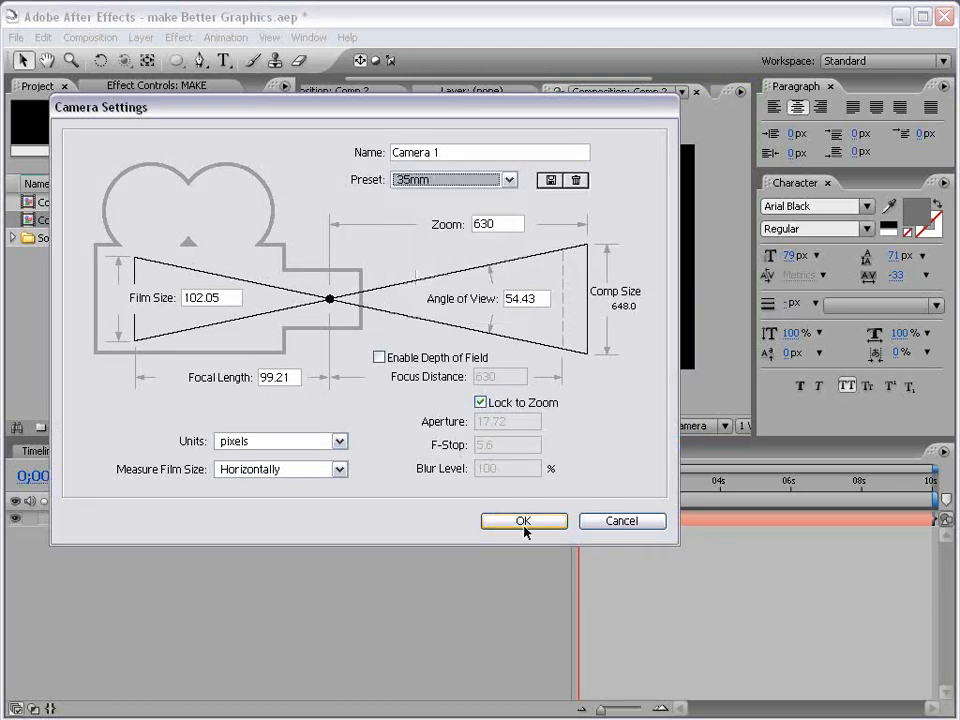
pyautogui.click(524, 520)
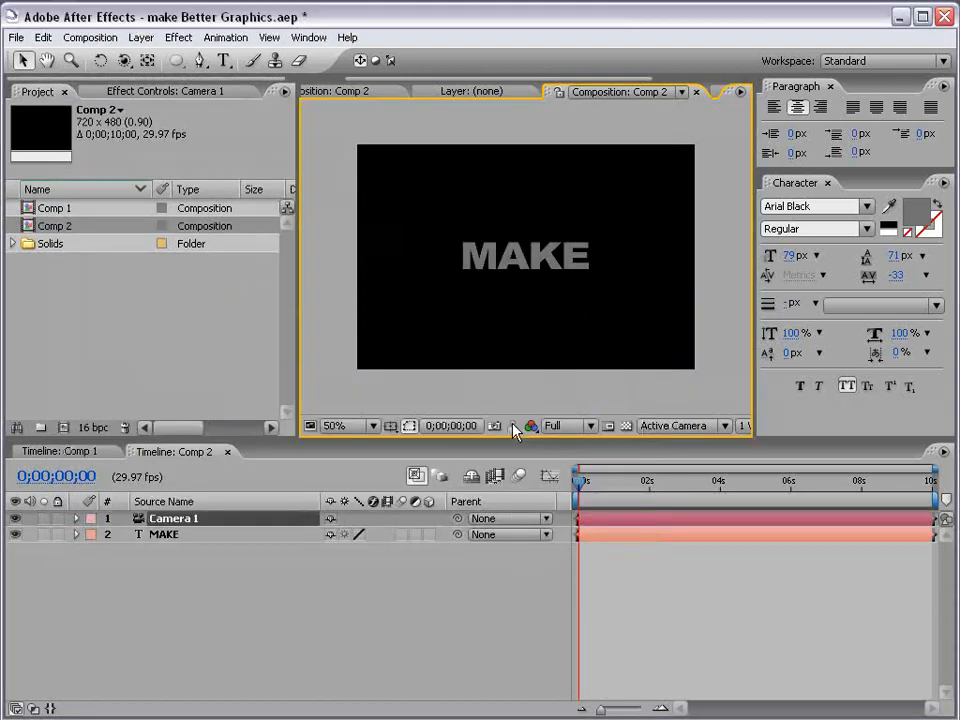
pyautogui.click(164, 534)
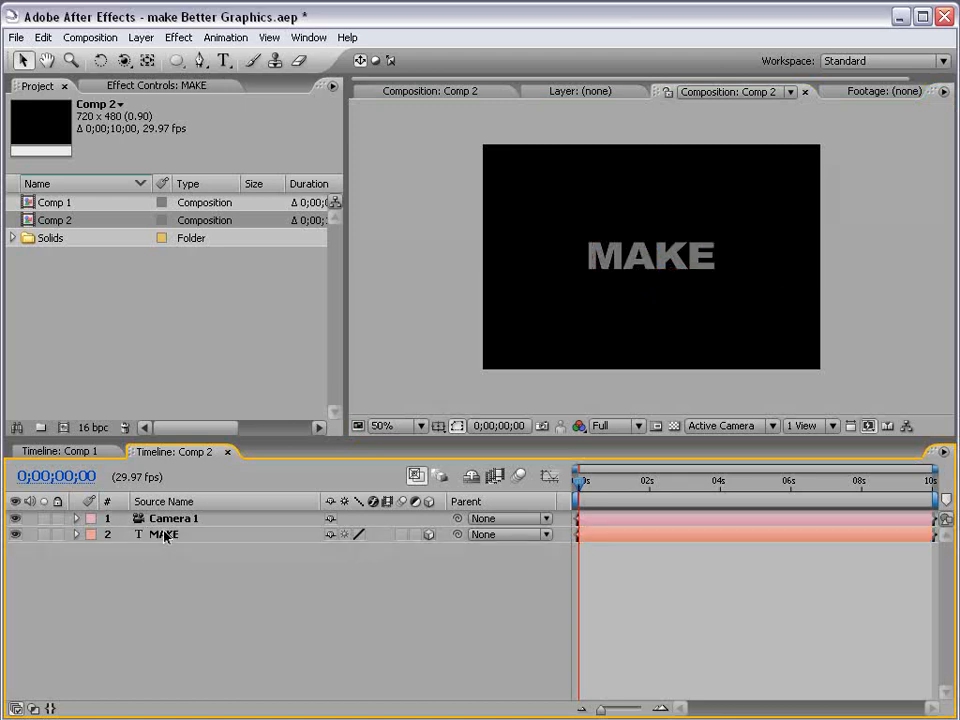
# - Reveal MAKE's Transform properties and start keyframing its Position for depth travel
pyautogui.click(164, 534)
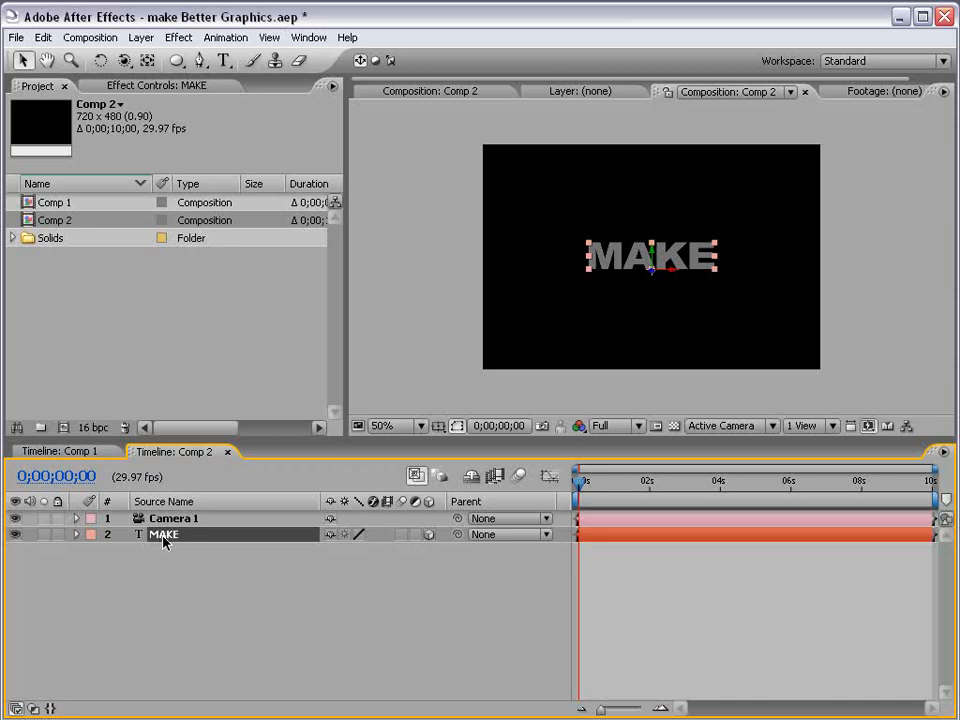
pyautogui.click(76, 534)
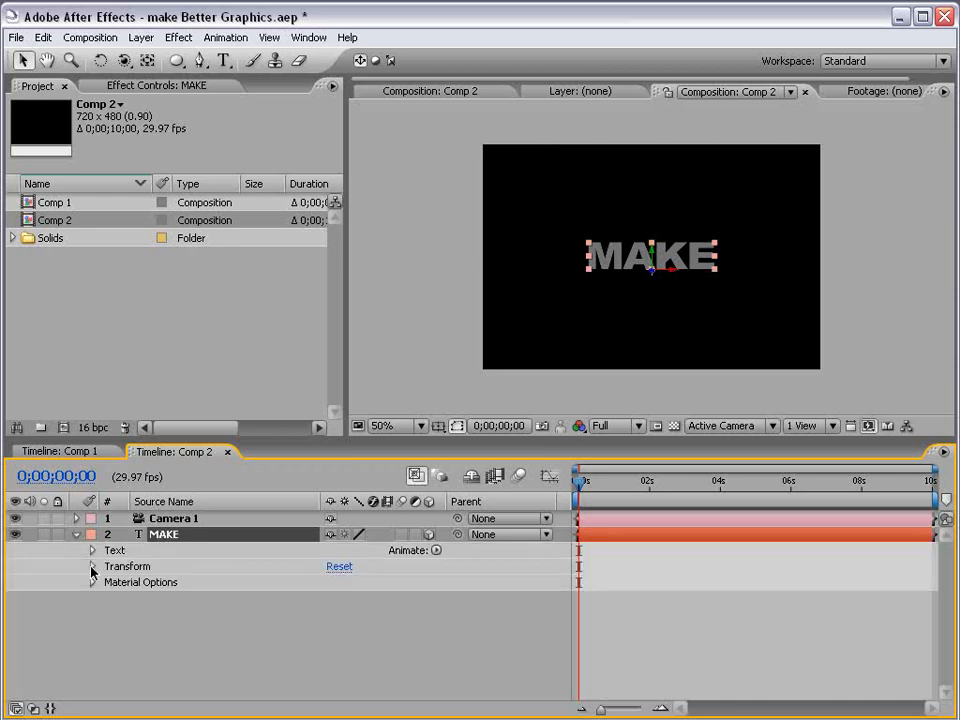
pyautogui.click(92, 566)
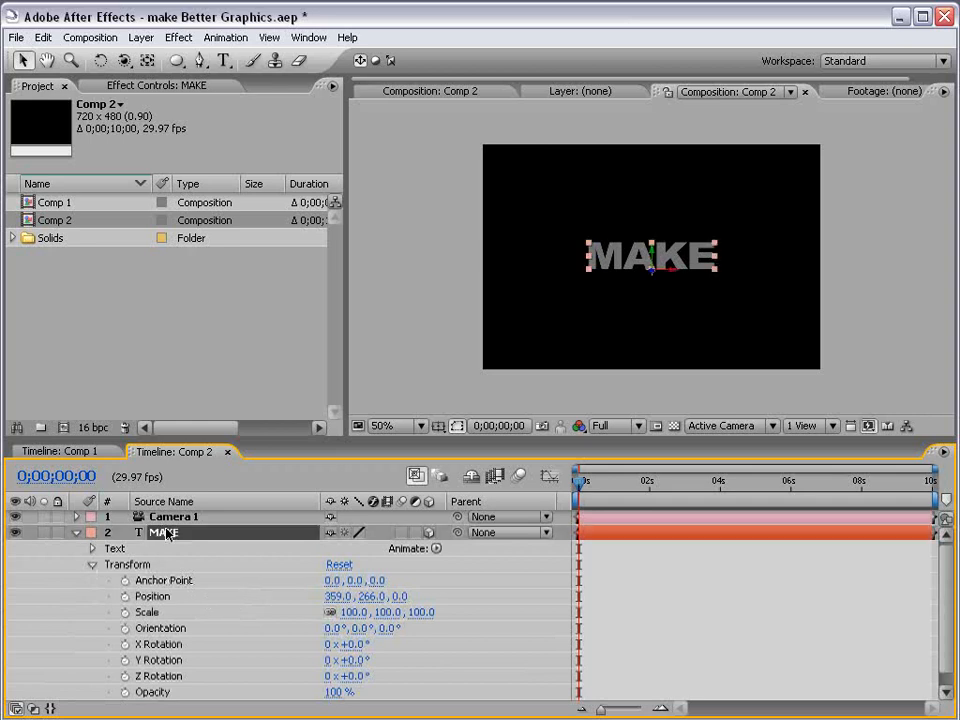
pyautogui.click(92, 564)
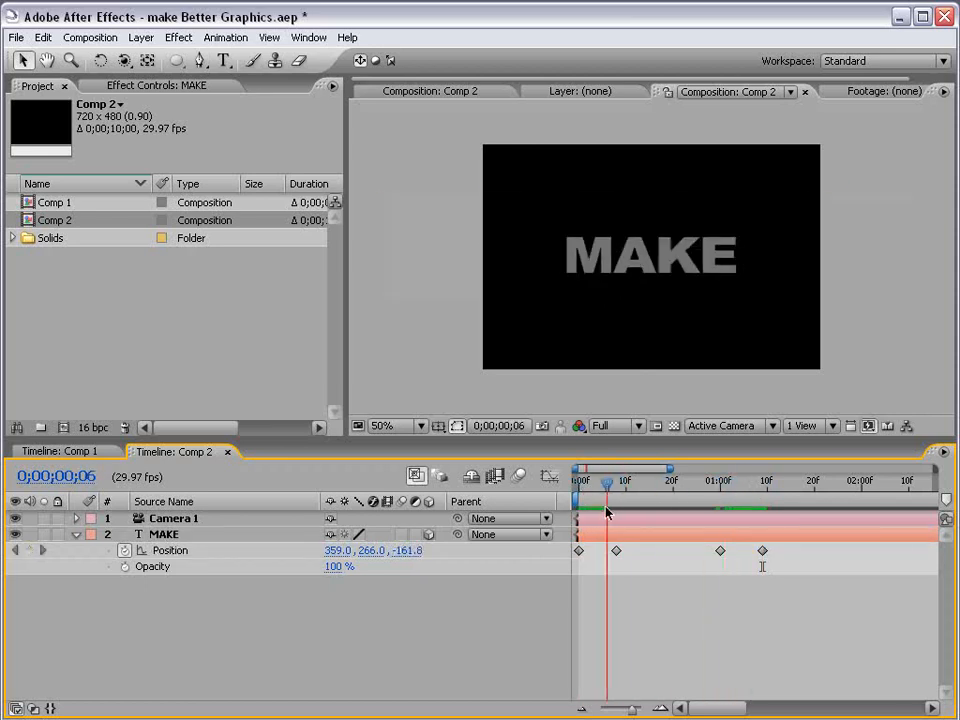
# - Scrub through MAKE's fly-in, hold and fade-out animation, ending on the second position keyframe
pyautogui.click(724, 482)
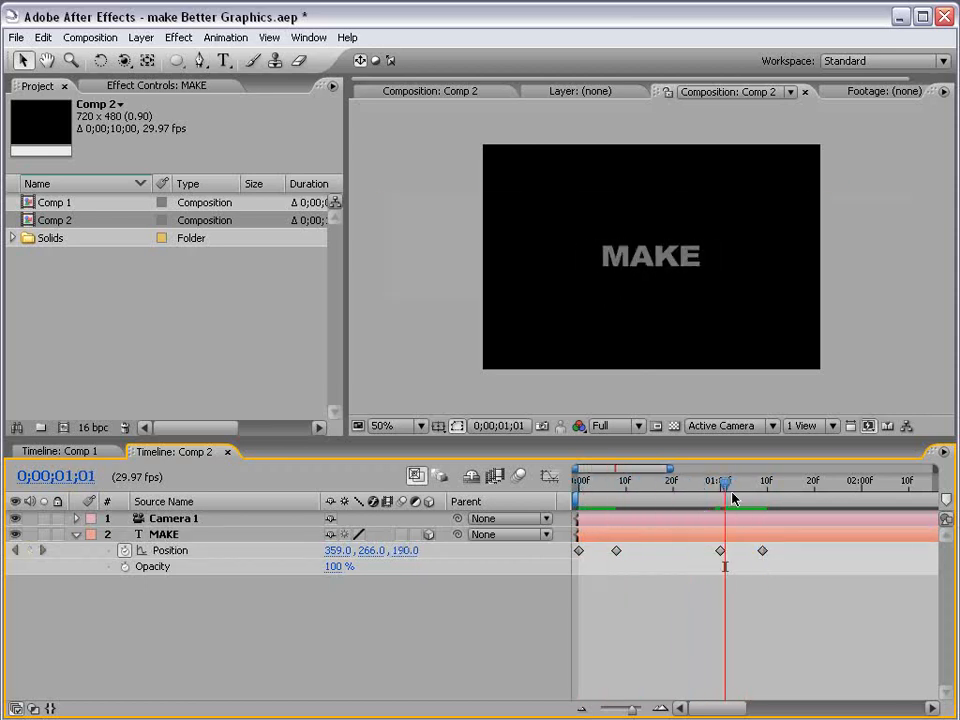
pyautogui.moveTo(724, 492); pyautogui.dragTo(768, 492)
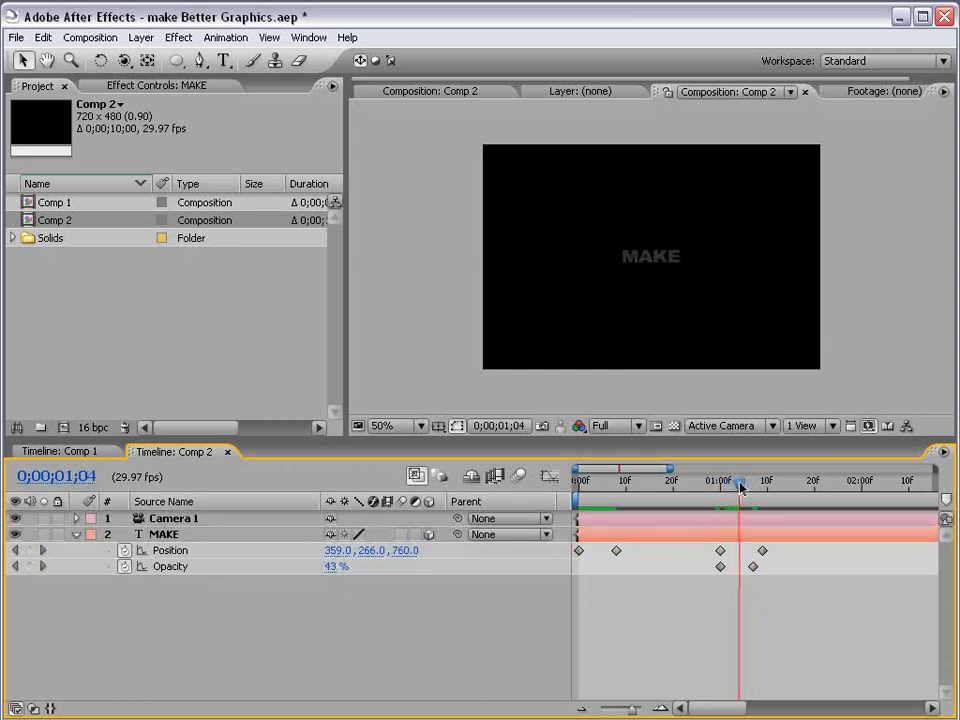
pyautogui.moveTo(738, 484); pyautogui.dragTo(612, 484)
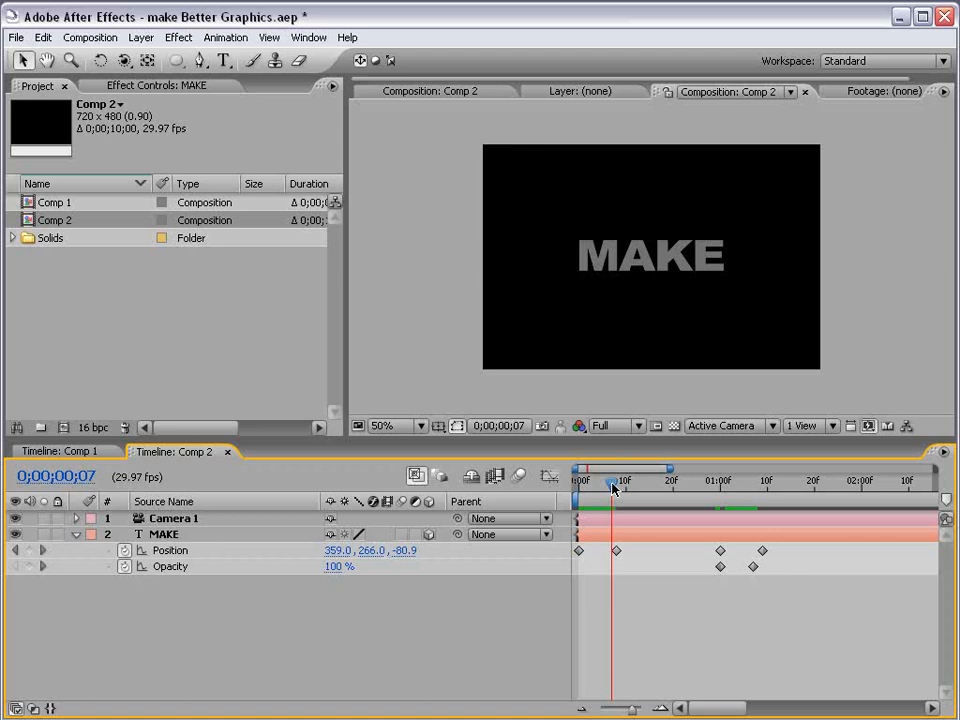
pyautogui.moveTo(616, 480); pyautogui.dragTo(716, 480)
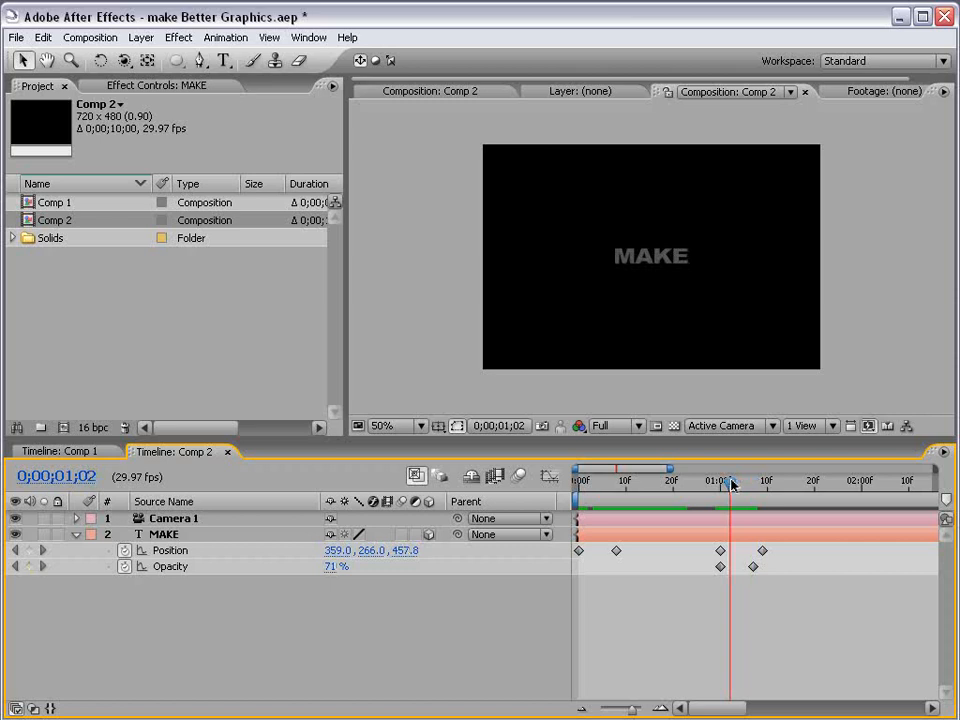
pyautogui.moveTo(730, 486); pyautogui.dragTo(578, 486)
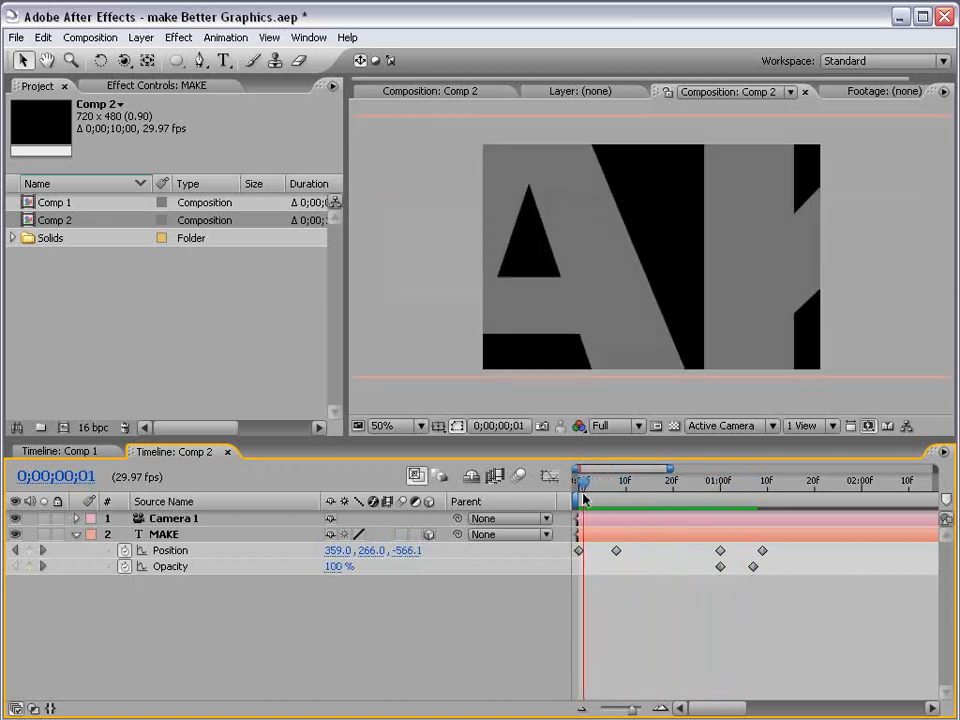
pyautogui.moveTo(578, 482); pyautogui.dragTo(596, 482)
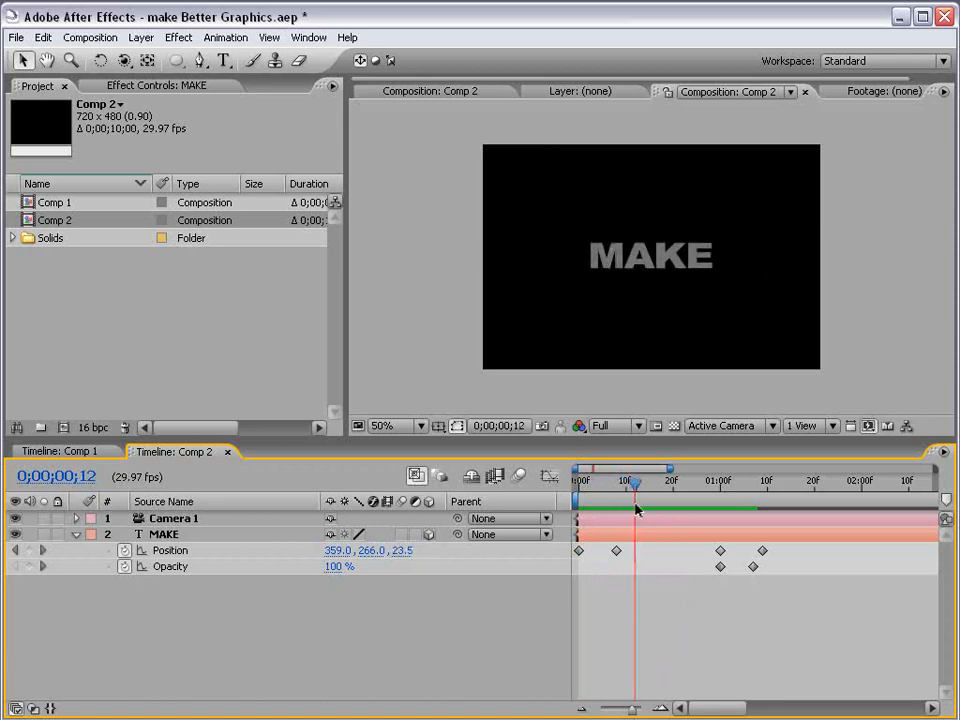
pyautogui.moveTo(636, 510); pyautogui.dragTo(604, 490)
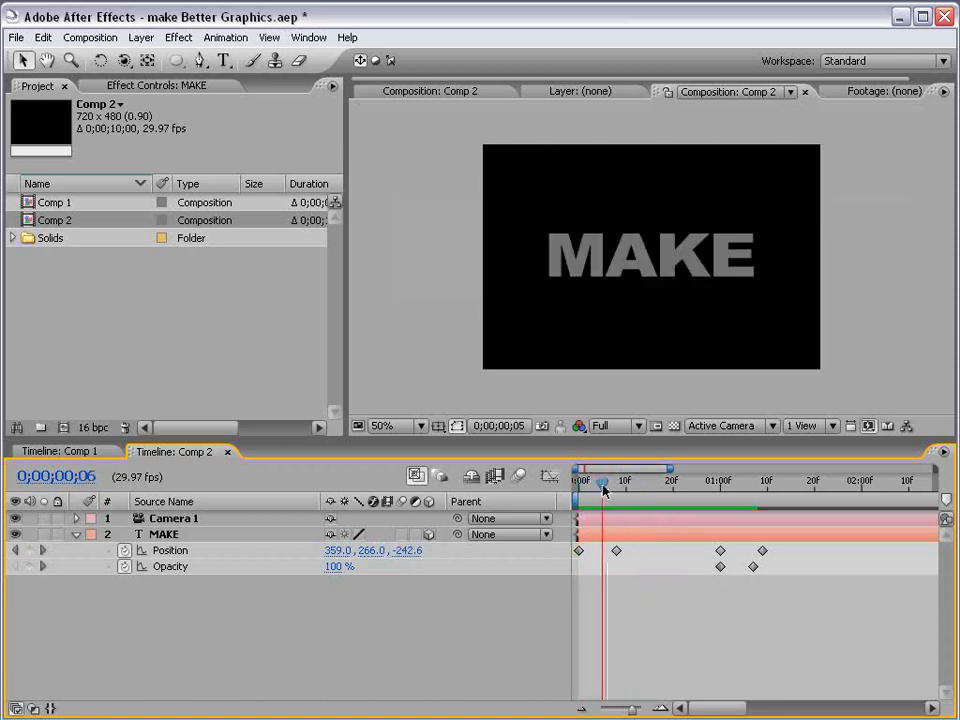
pyautogui.moveTo(604, 480); pyautogui.dragTo(728, 480)
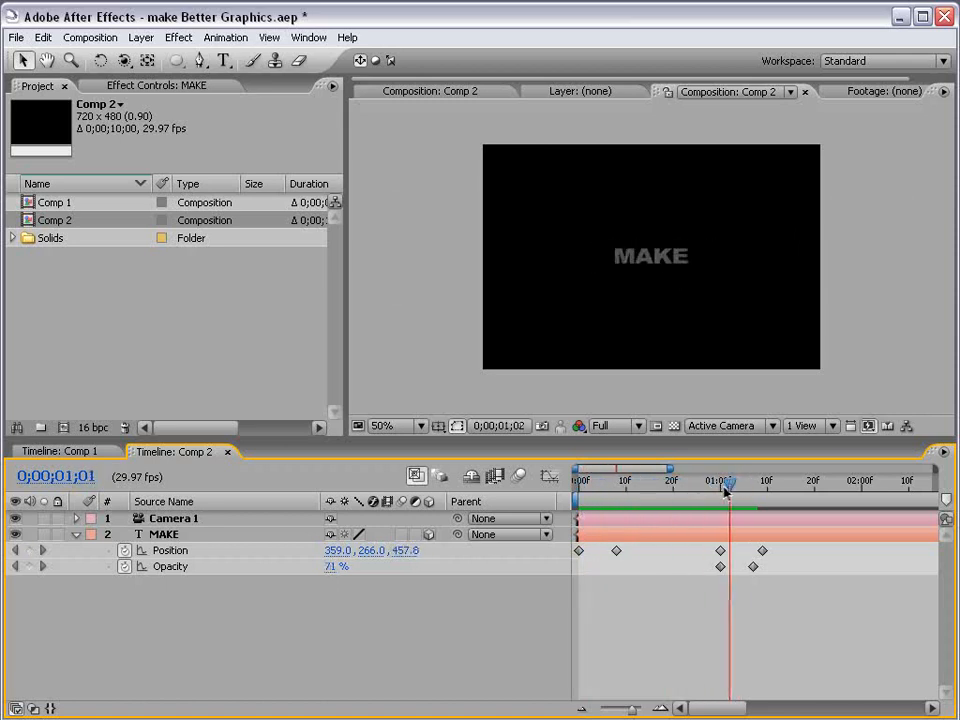
pyautogui.click(618, 480)
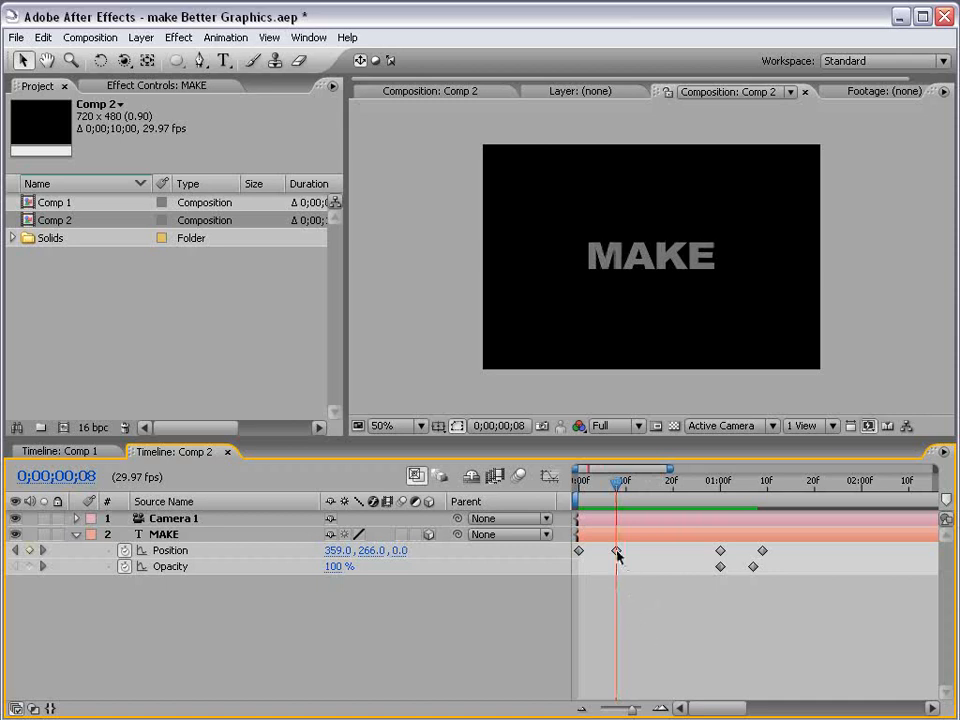
# - Set MAKE's Position keyframes to Linear spatial interpolation for a straight depth path
pyautogui.rightClick(616, 550)
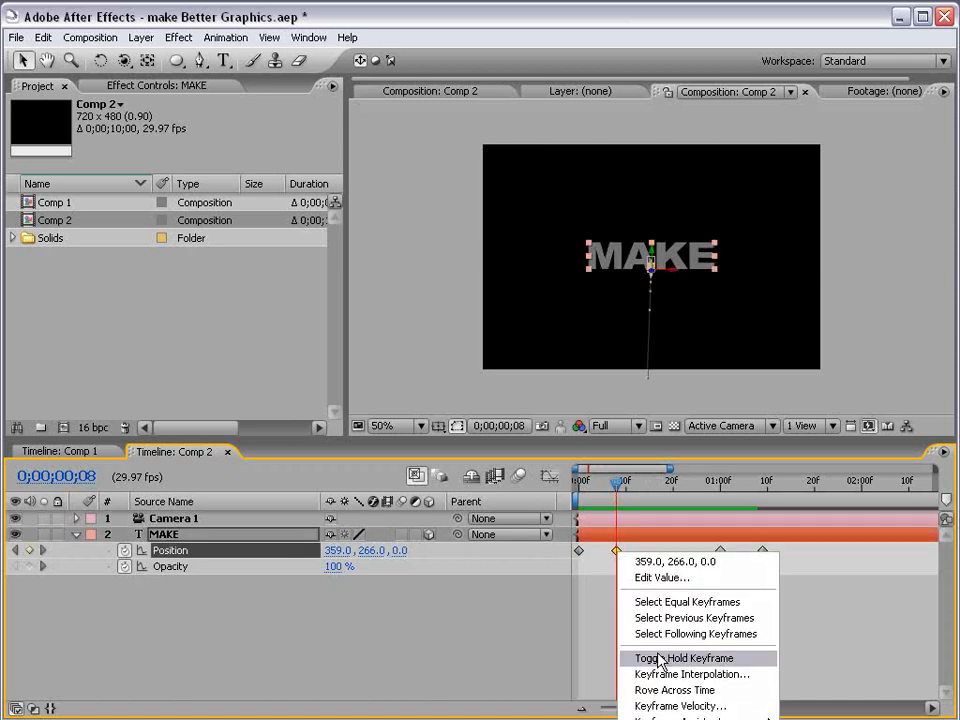
pyautogui.click(684, 658)
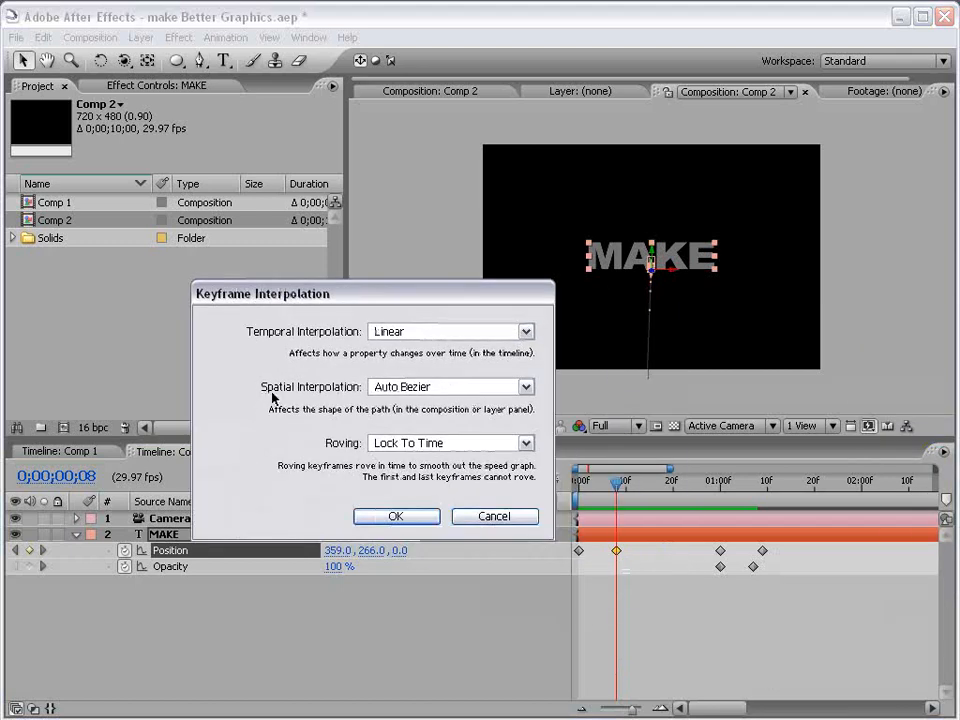
pyautogui.click(448, 388)
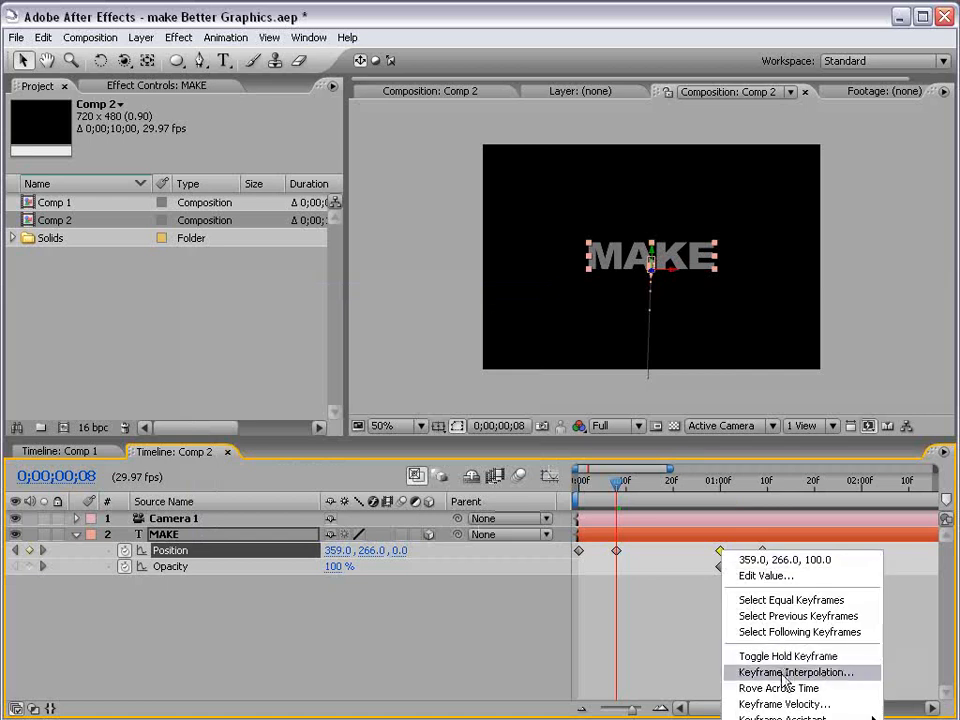
pyautogui.click(796, 672)
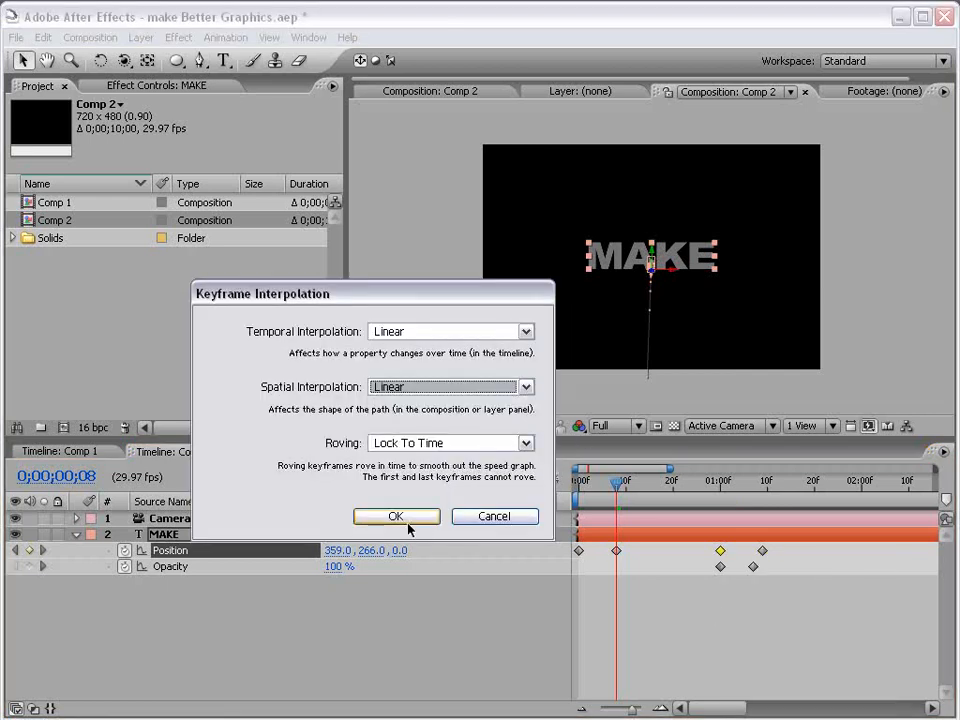
pyautogui.click(396, 516)
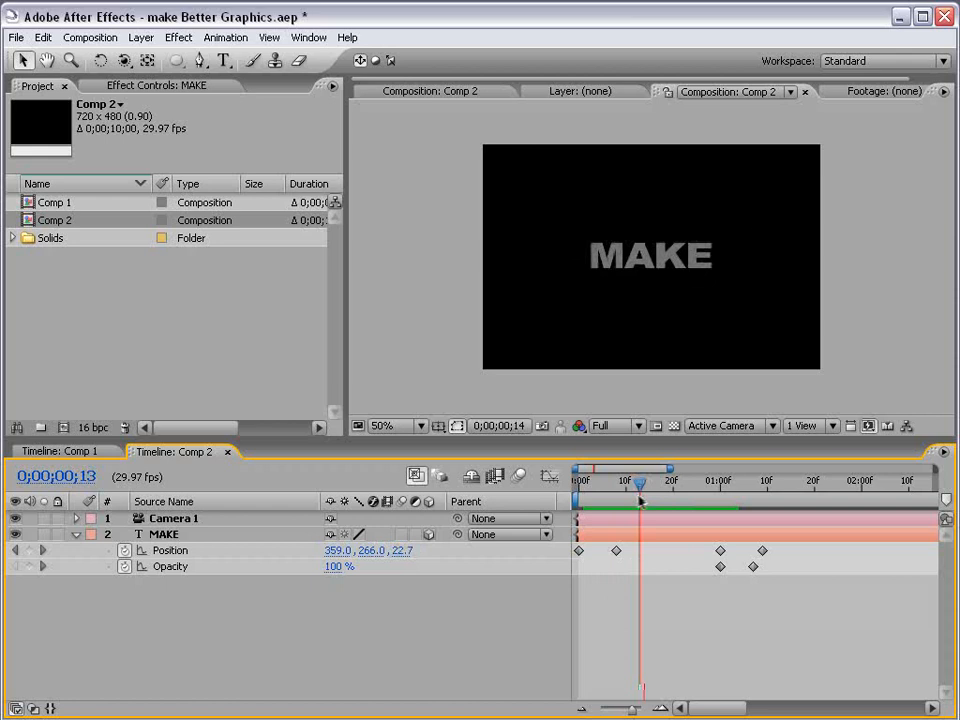
pyautogui.click(752, 482)
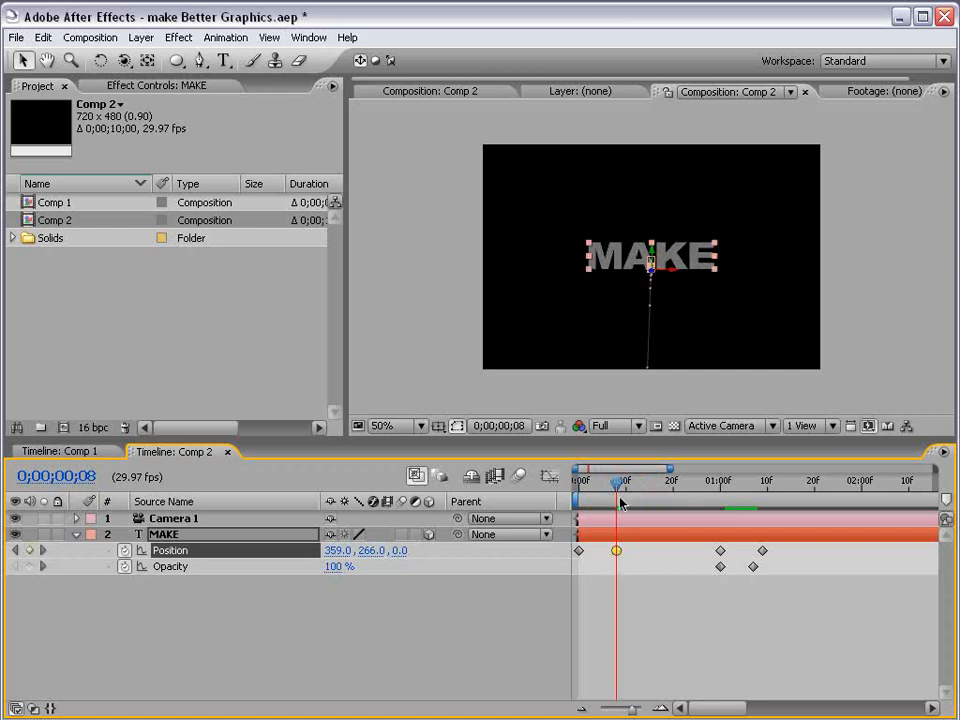
pyautogui.click(616, 550)
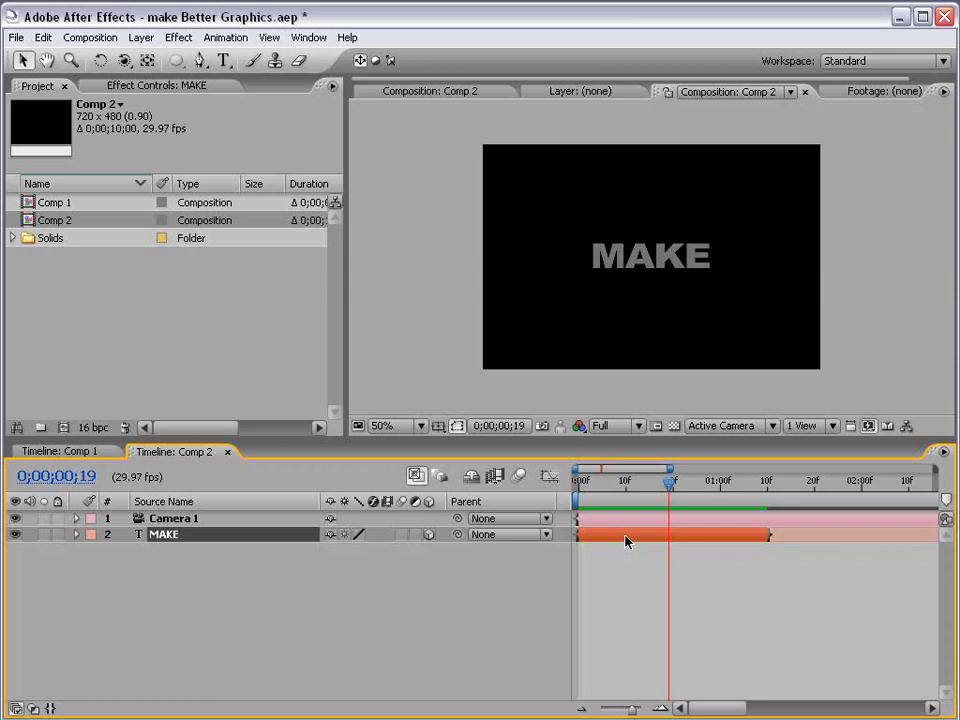
# - Apply a Radial Ramp to MAKE shading from a light grey start colour to a near-black end colour
pyautogui.click(178, 36)
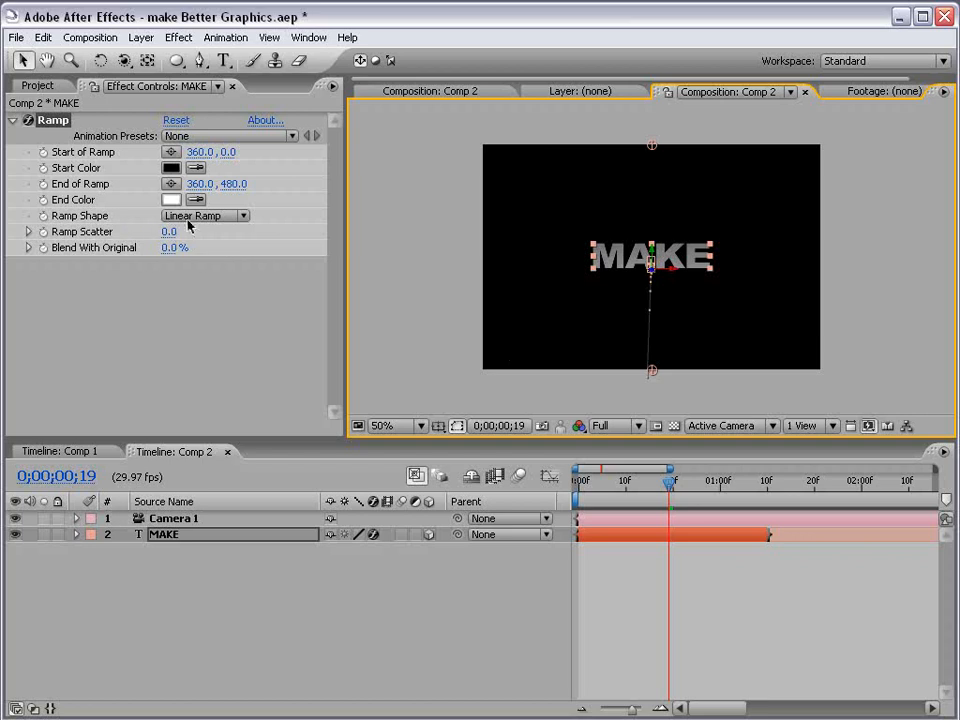
pyautogui.click(204, 216)
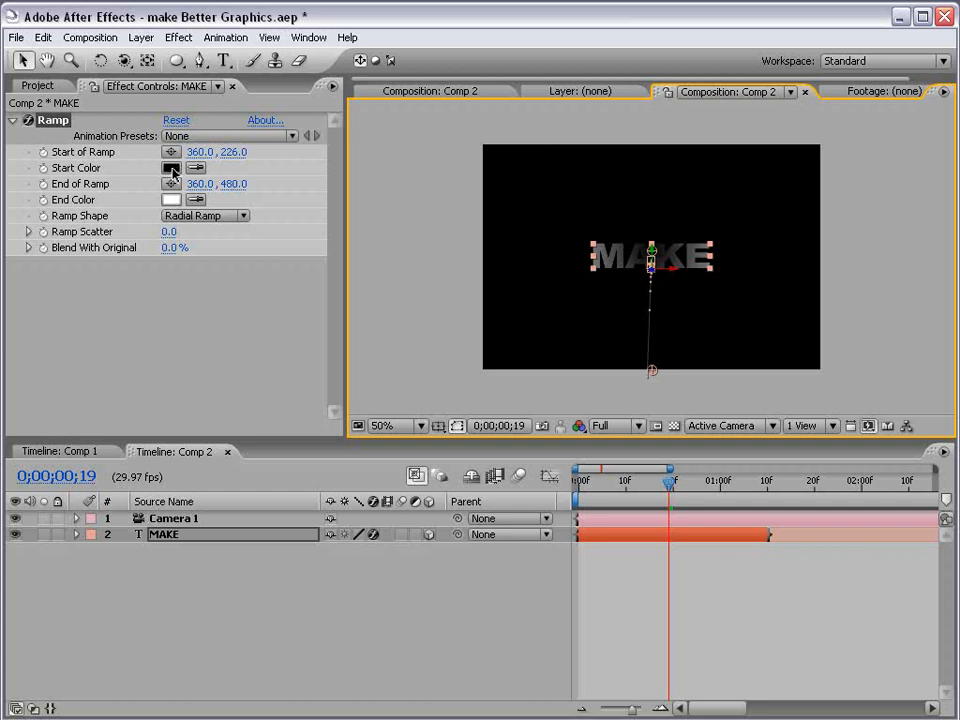
pyautogui.click(170, 168)
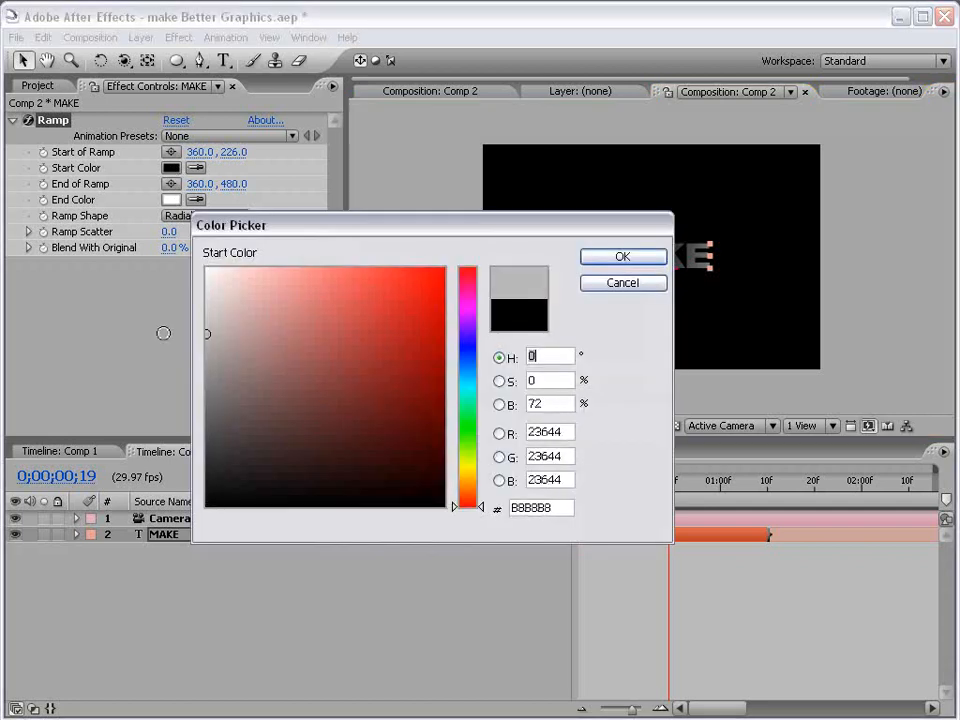
pyautogui.click(622, 256)
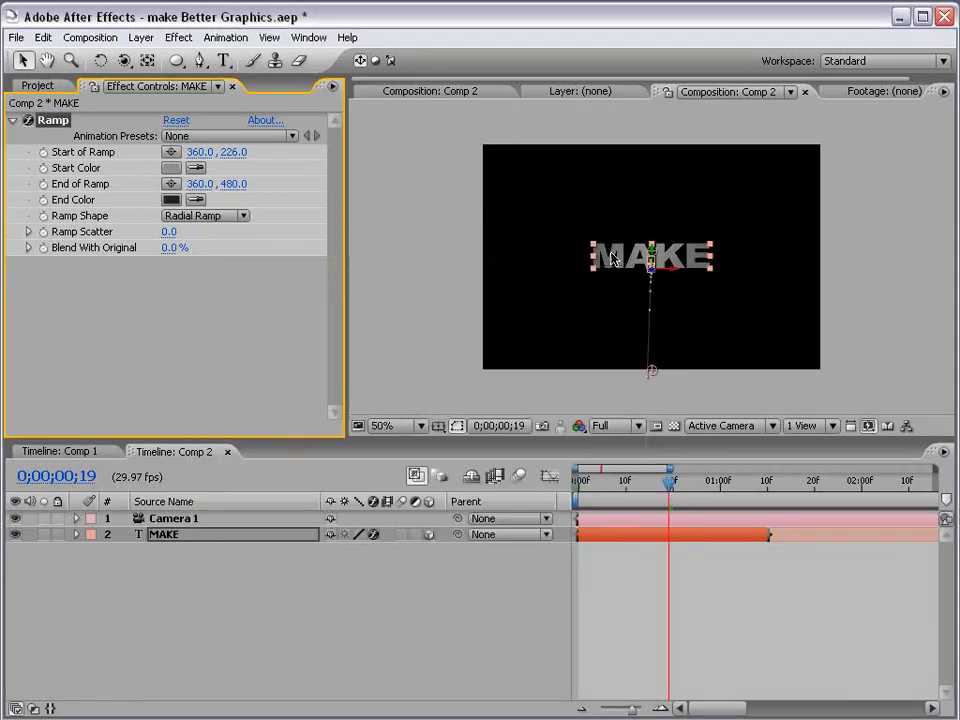
pyautogui.click(170, 200)
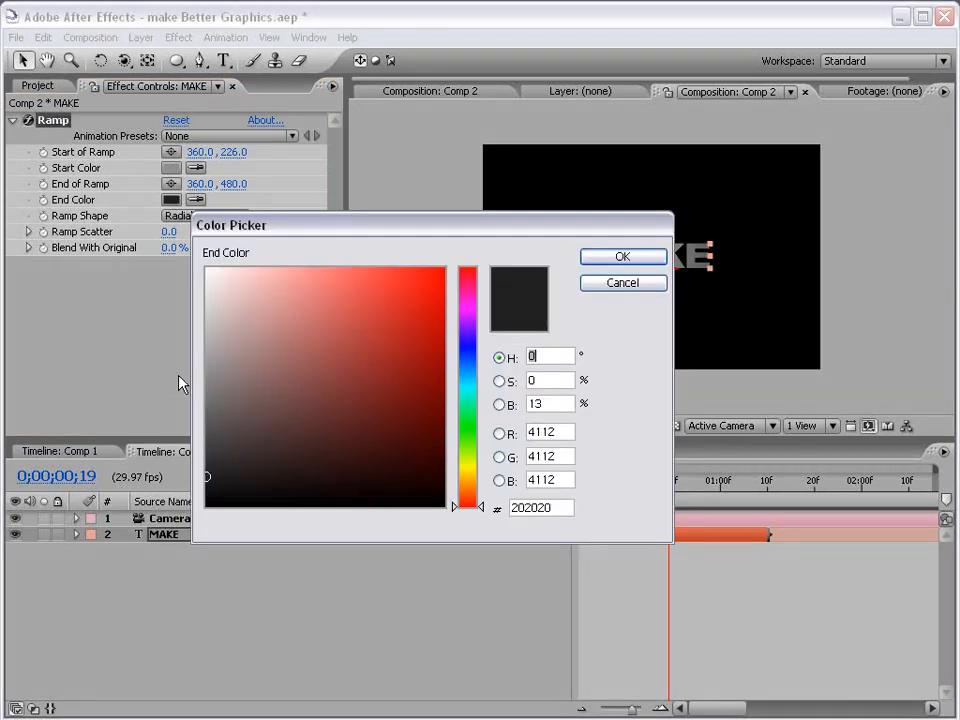
pyautogui.click(622, 256)
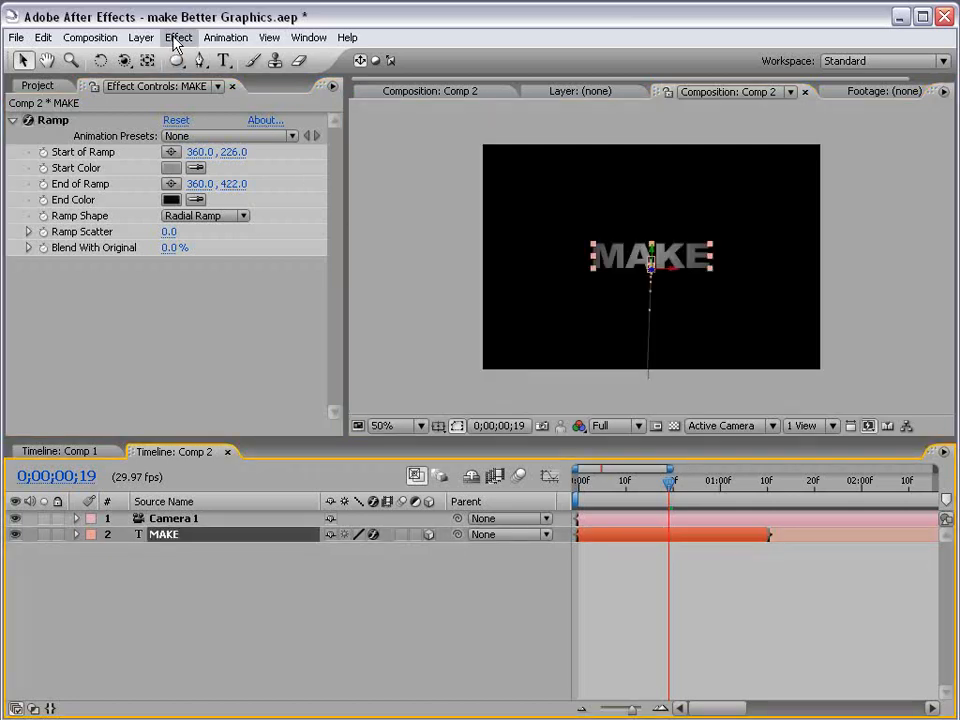
# - Add Hue/Saturation with Colorize enabled, then a Levels adjustment, to the MAKE text
pyautogui.click(178, 36)
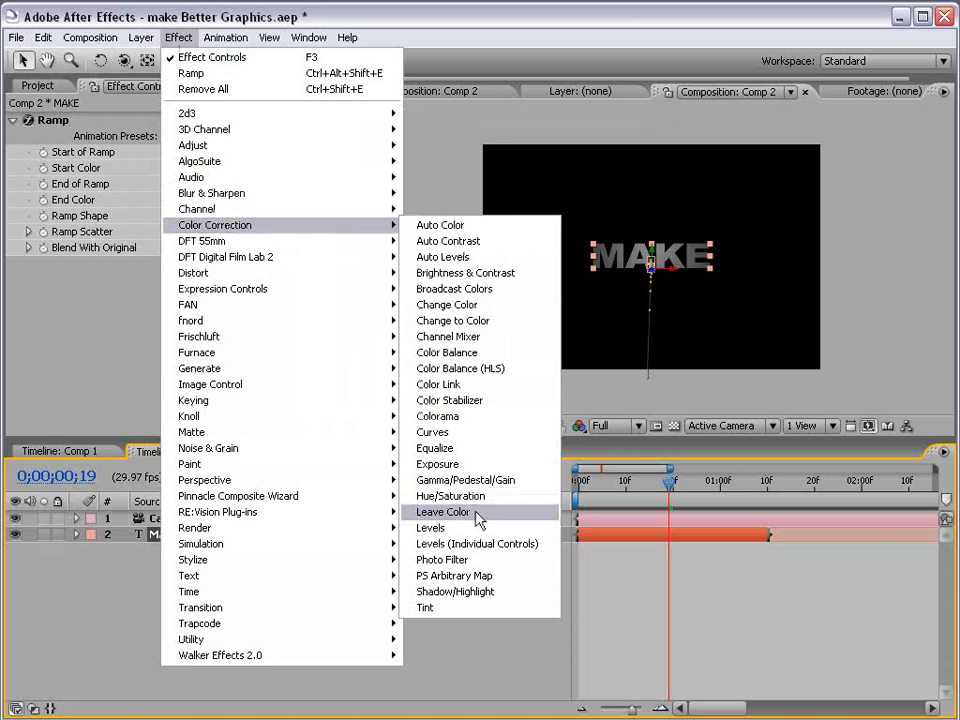
pyautogui.click(452, 496)
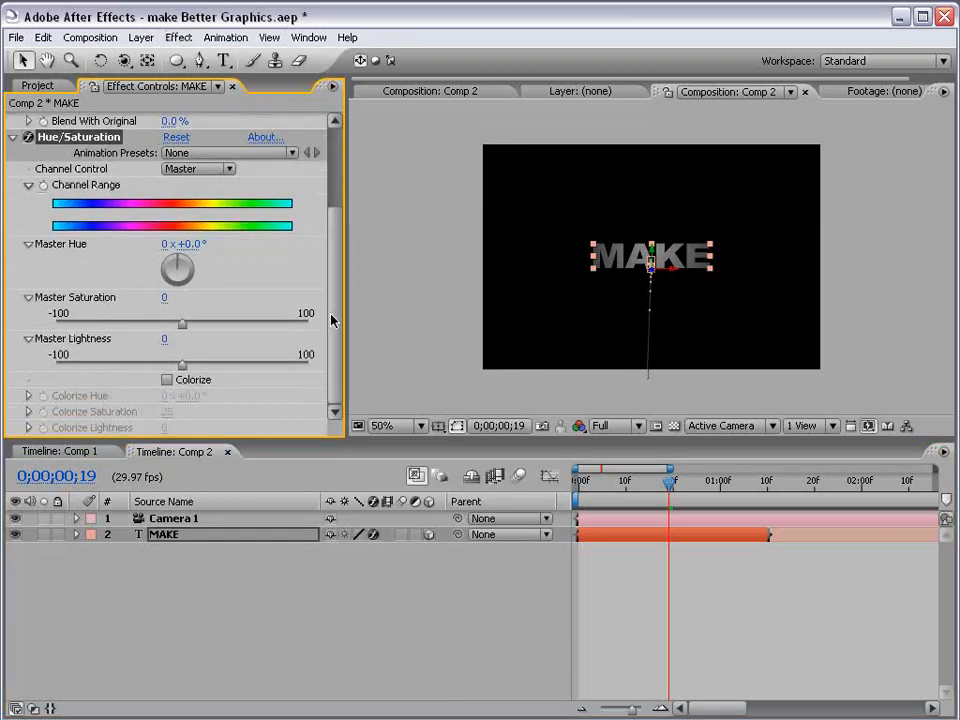
pyautogui.click(168, 380)
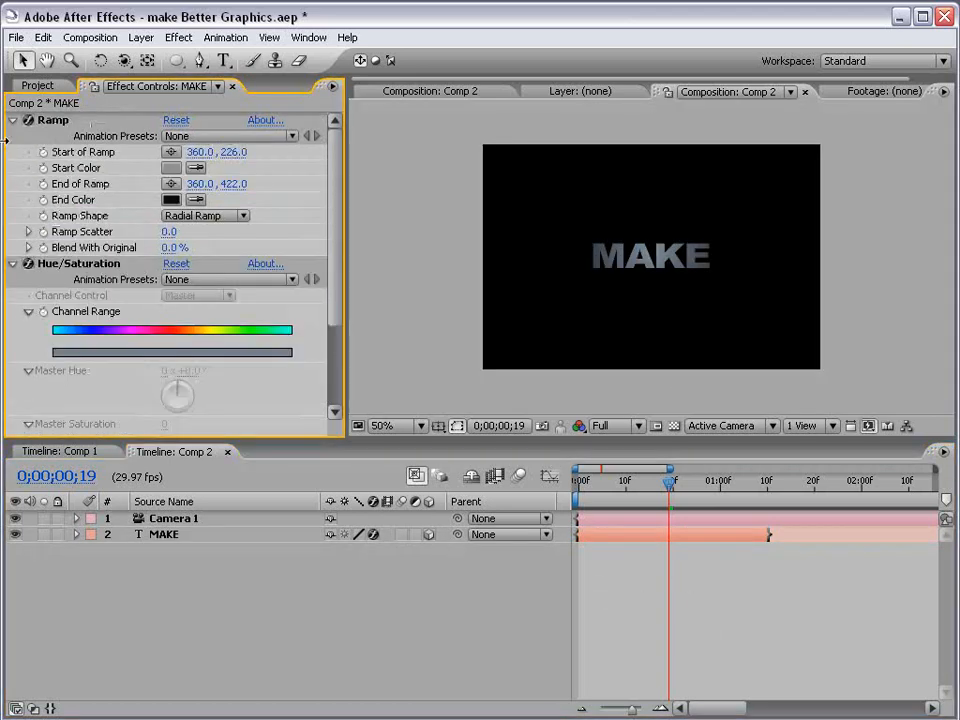
pyautogui.click(178, 36)
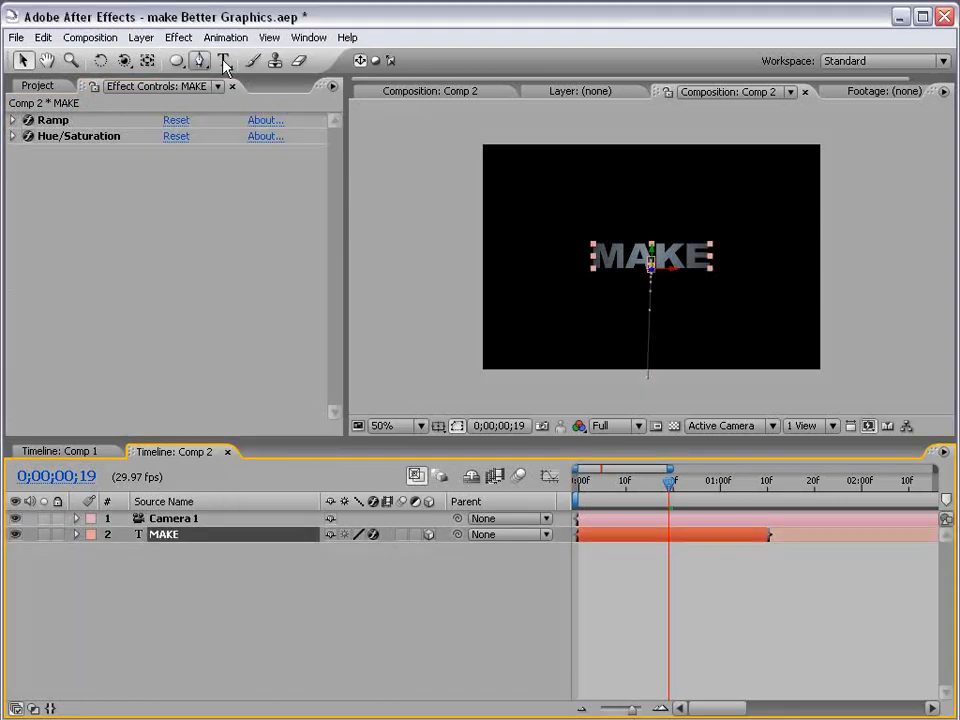
pyautogui.click(178, 36)
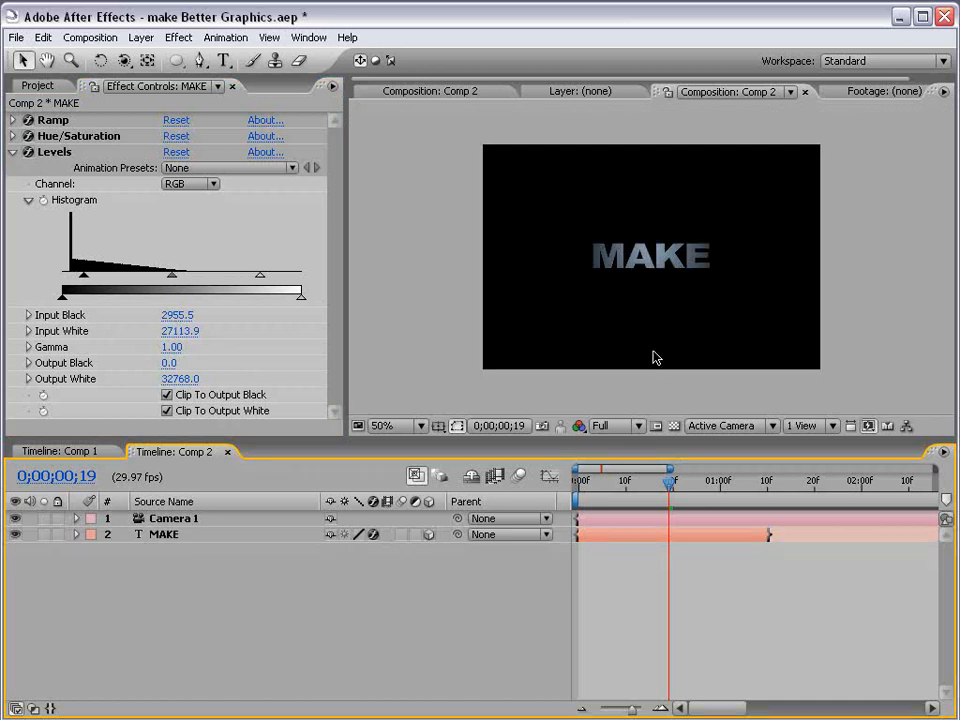
pyautogui.click(164, 534)
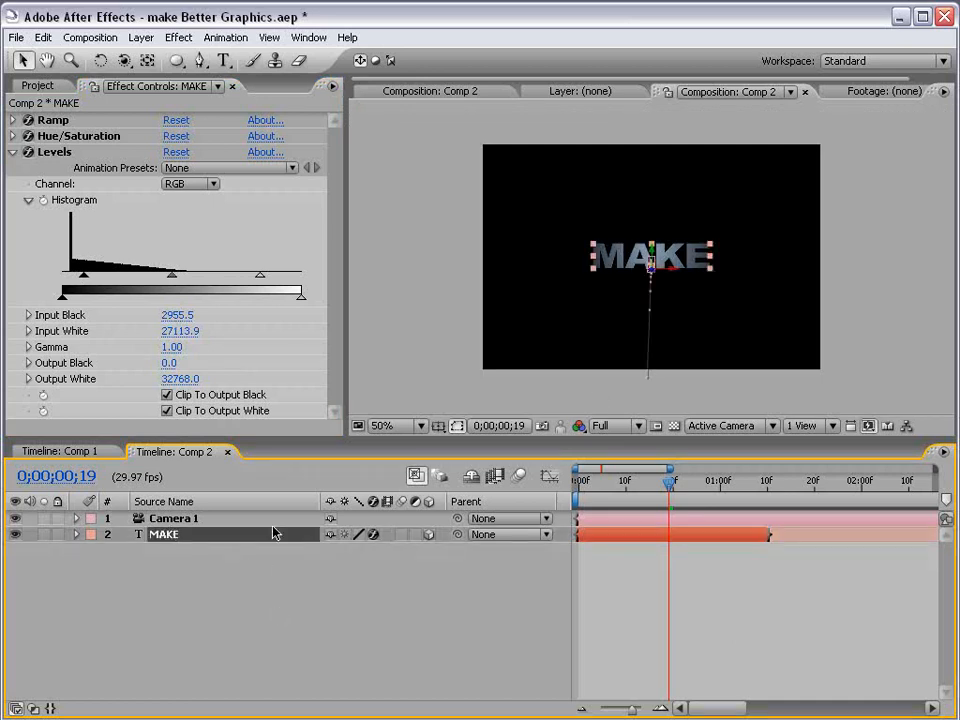
# - Duplicate MAKE into four copies and slide MAKE 2 onward to later start times
pyautogui.click(76, 534)
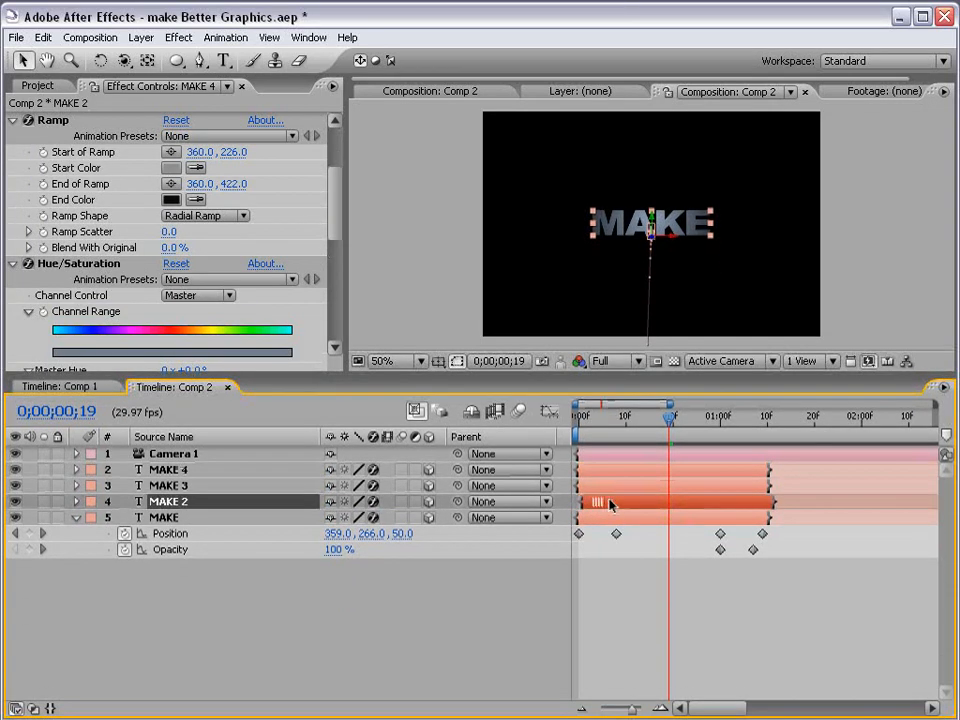
pyautogui.moveTo(668, 412); pyautogui.dragTo(716, 412)
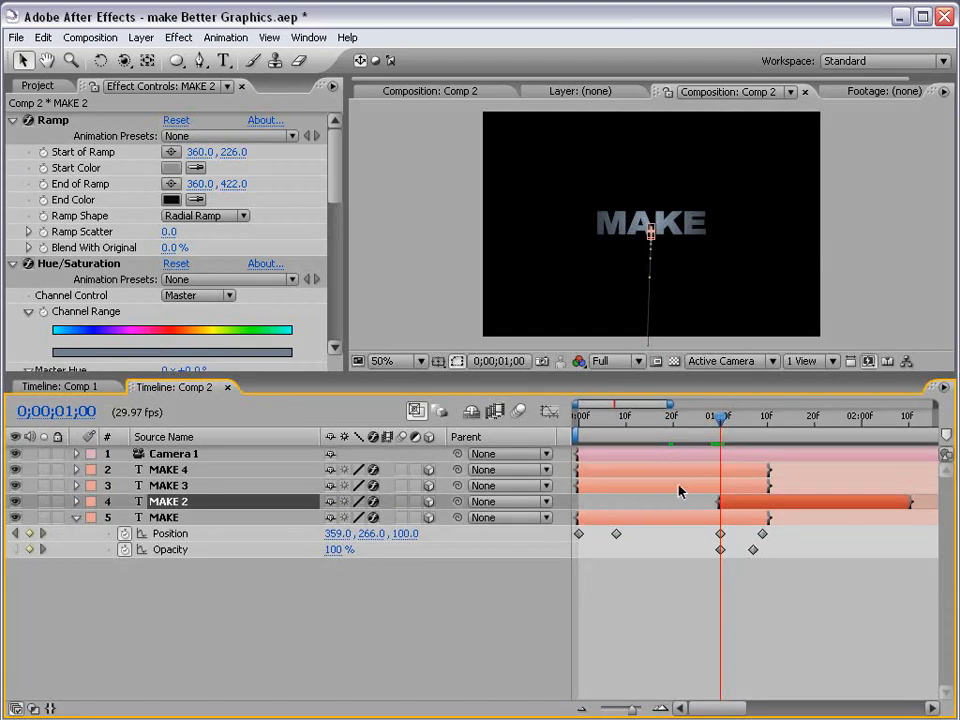
pyautogui.moveTo(756, 516)
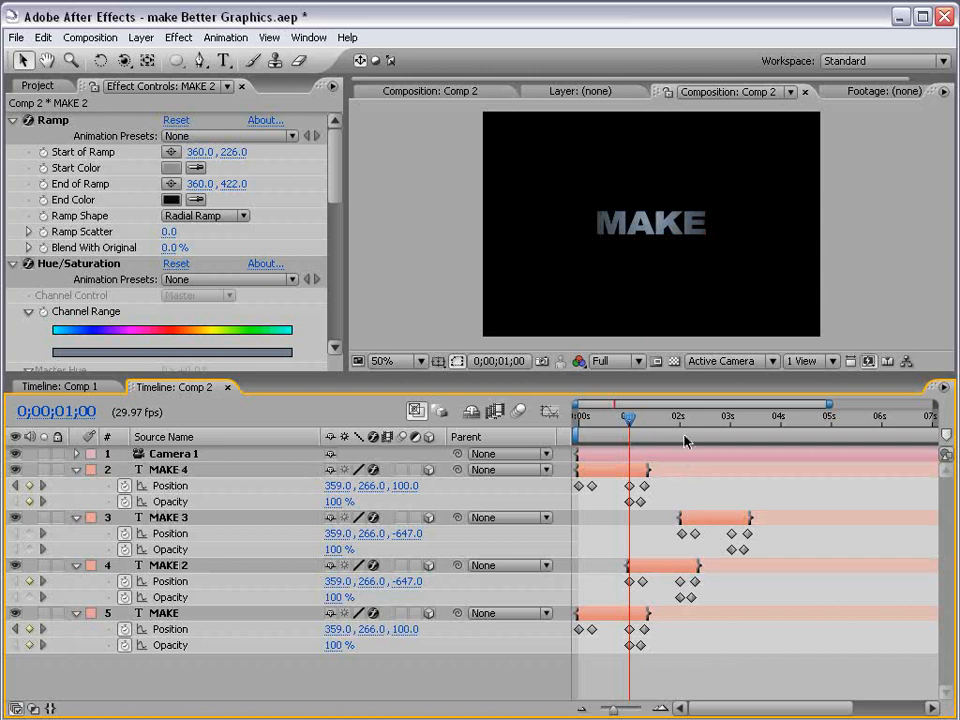
pyautogui.click(678, 414)
pyautogui.write('MY')
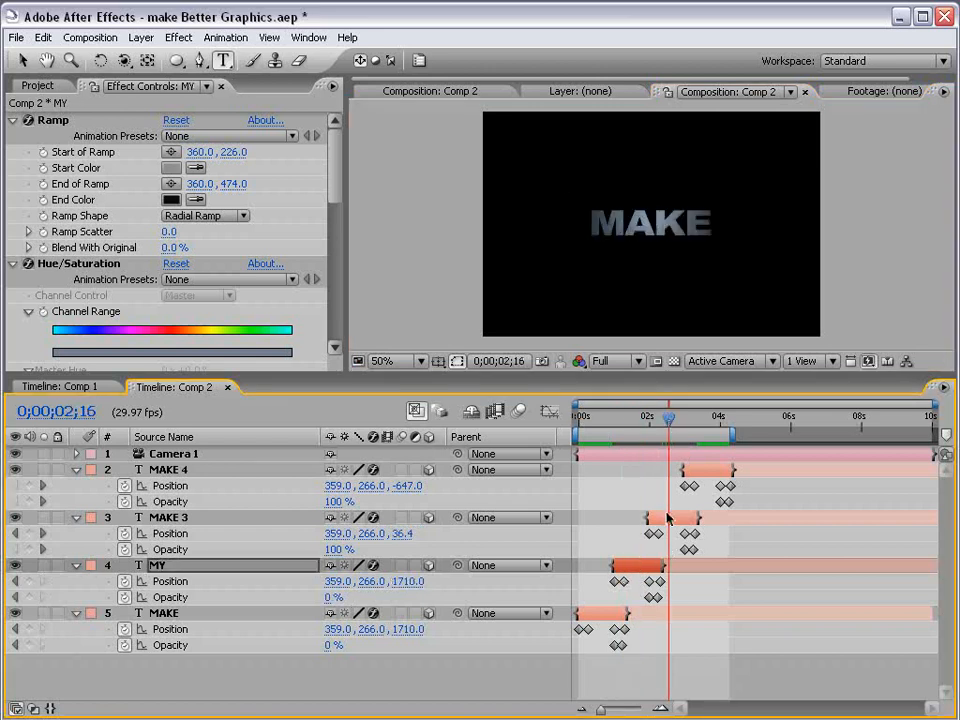
# - Retype the copies as MY, DAY and PUNK! and retime when PUNK! flies in
pyautogui.click(168, 516)
pyautogui.write('PUNK!')
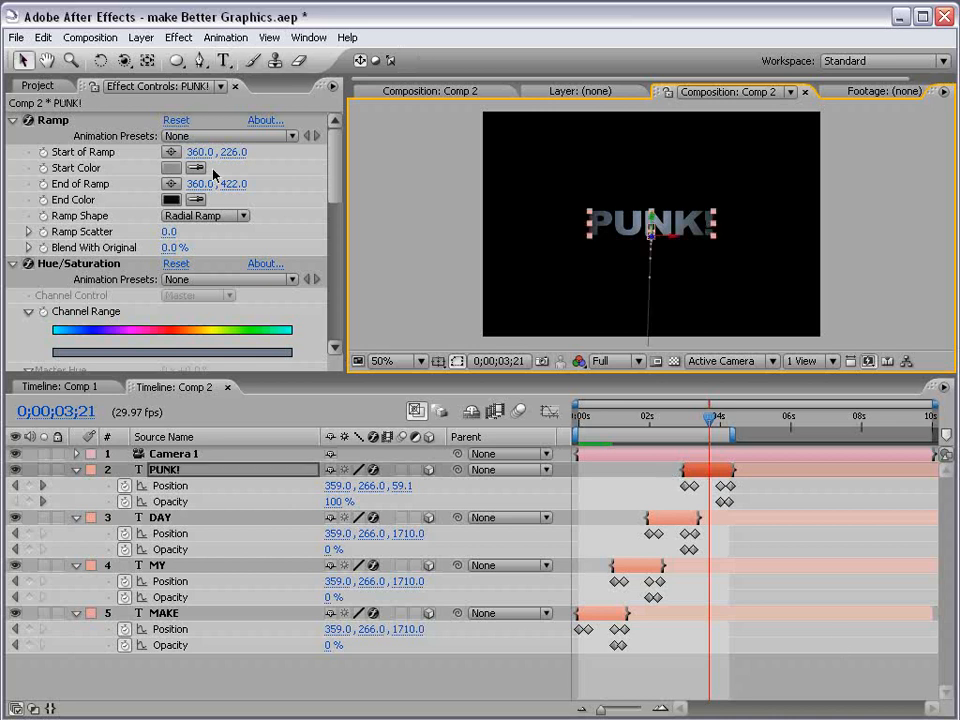
pyautogui.moveTo(718, 420); pyautogui.dragTo(656, 420)
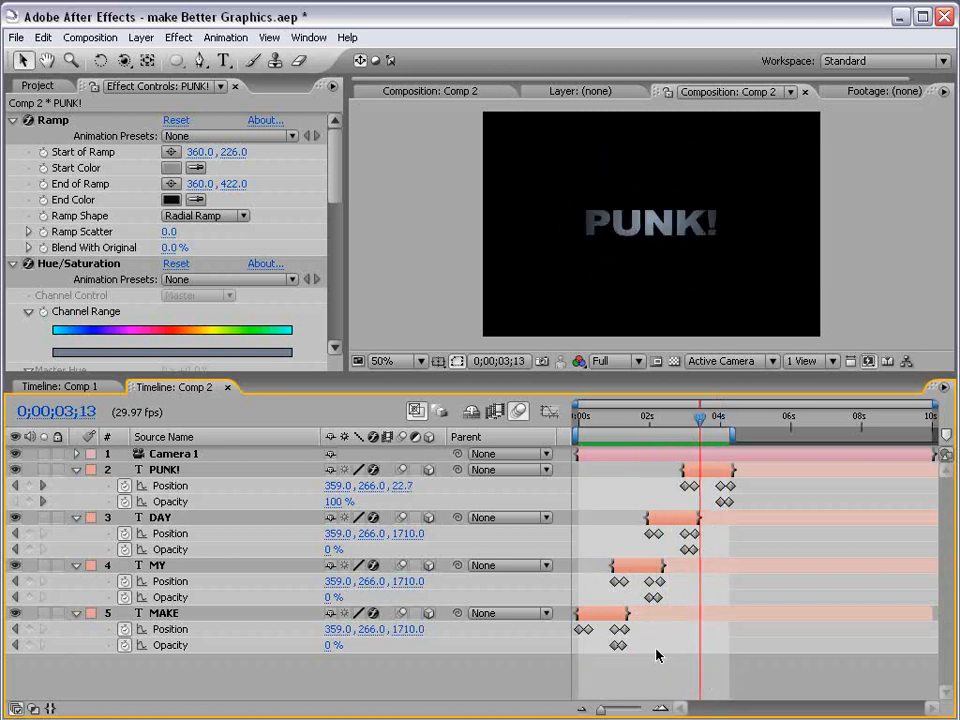
pyautogui.moveTo(140, 36)
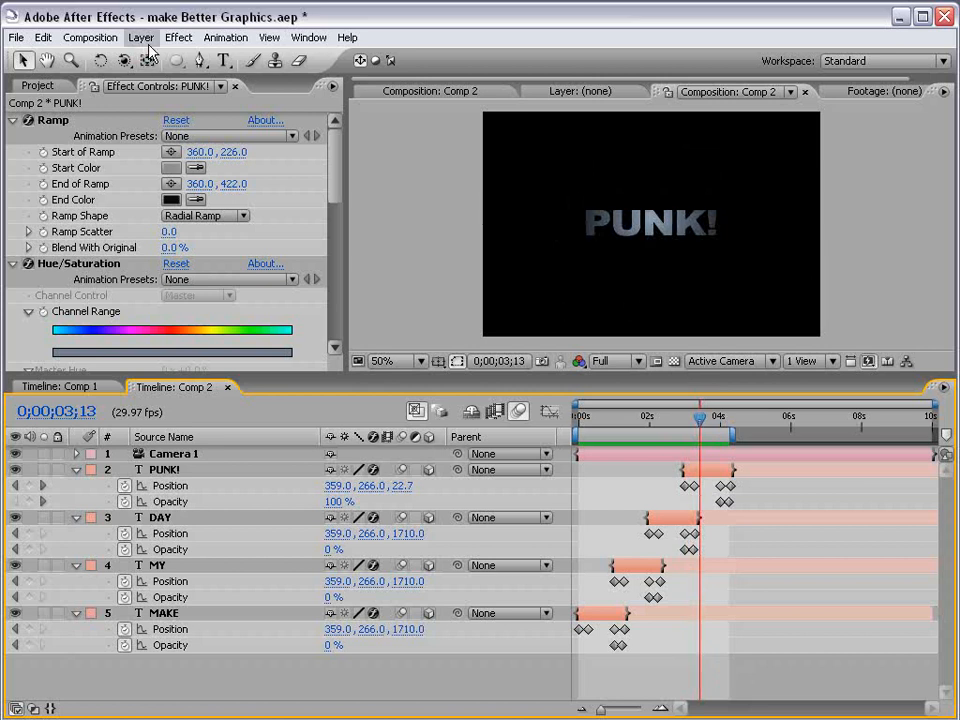
# - Create a Dark Royal Blue solid as the background and reopen its settings for the colour
pyautogui.click(140, 36)
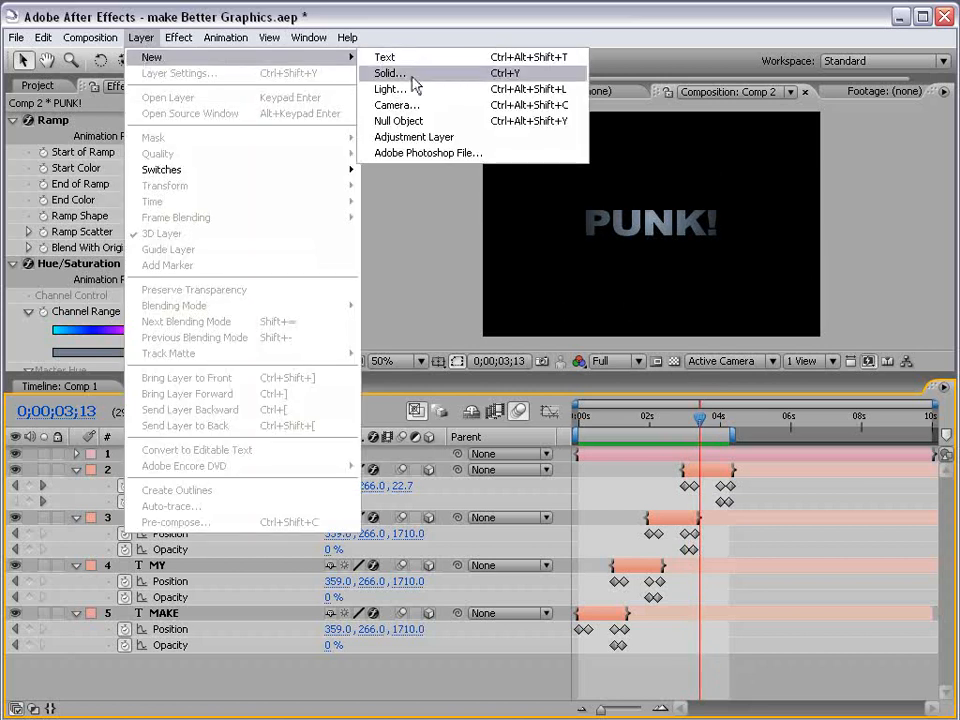
pyautogui.click(388, 72)
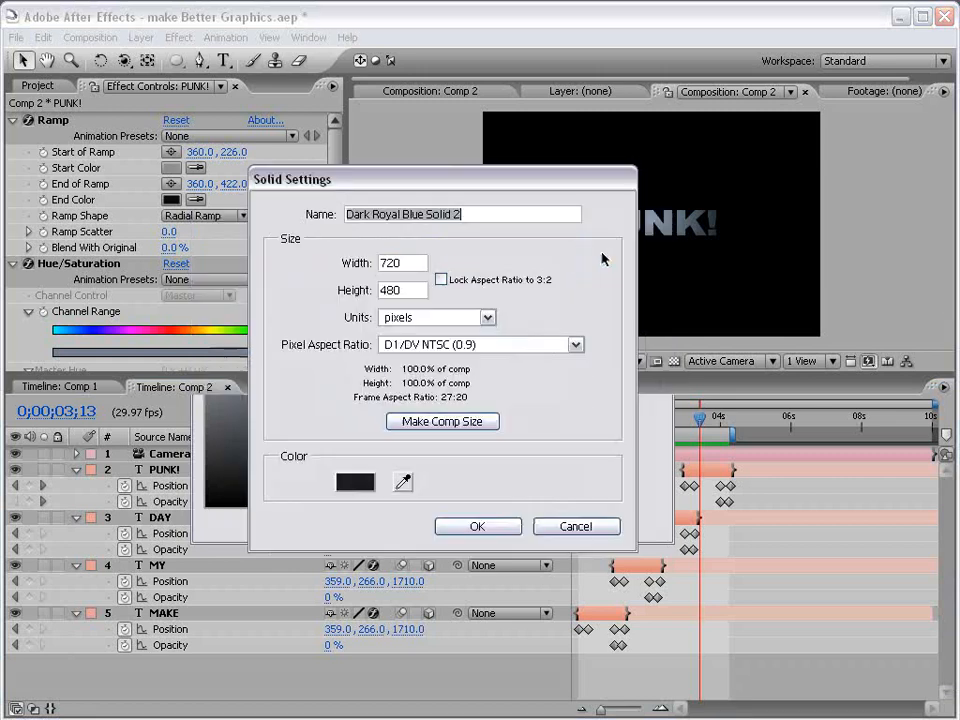
pyautogui.click(476, 526)
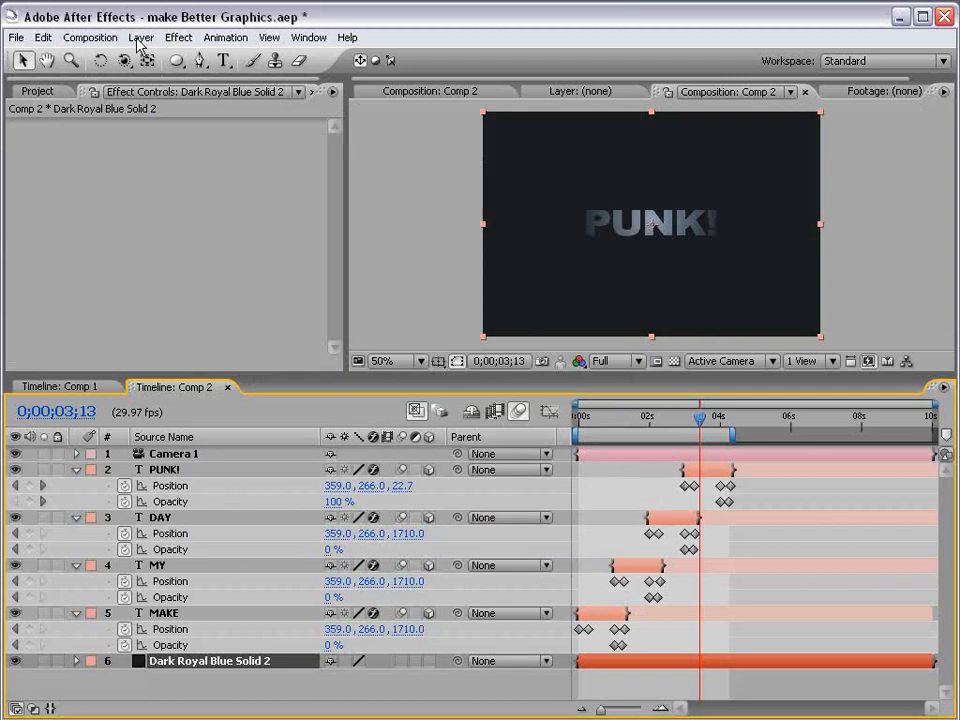
pyautogui.click(140, 36)
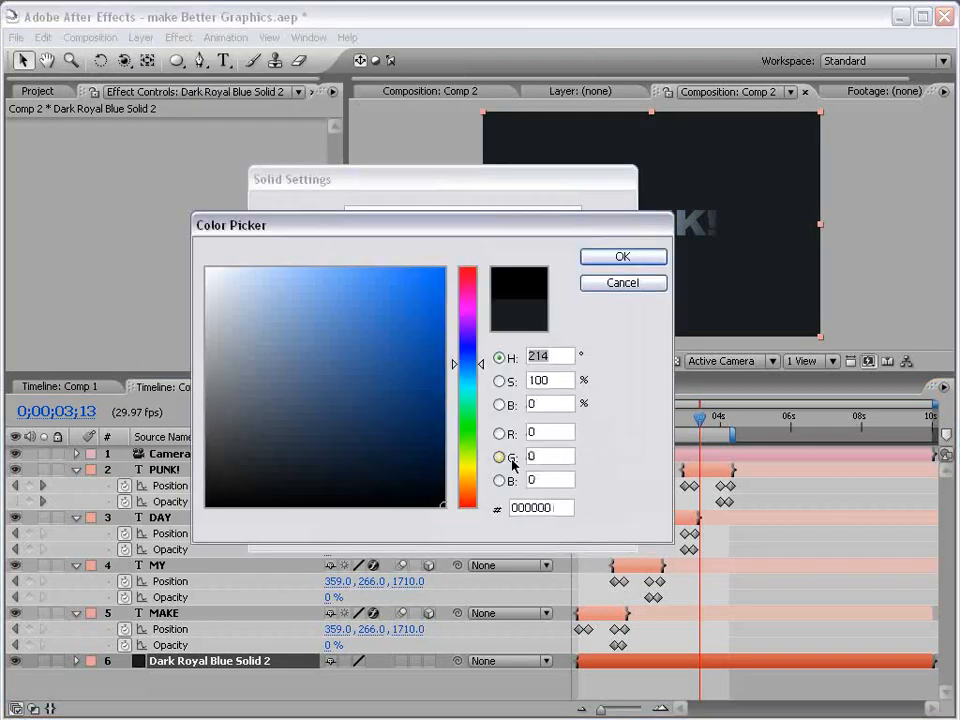
# - Confirm the colour, subtract the elliptical mask from the black solid and feather it 137
pyautogui.click(622, 256)
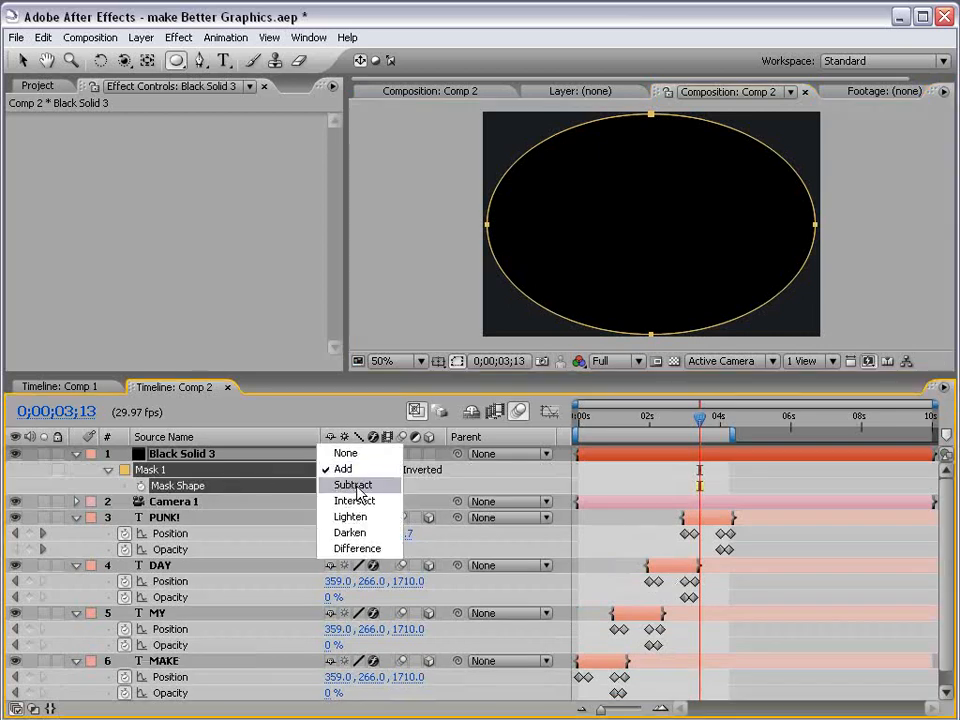
pyautogui.click(352, 486)
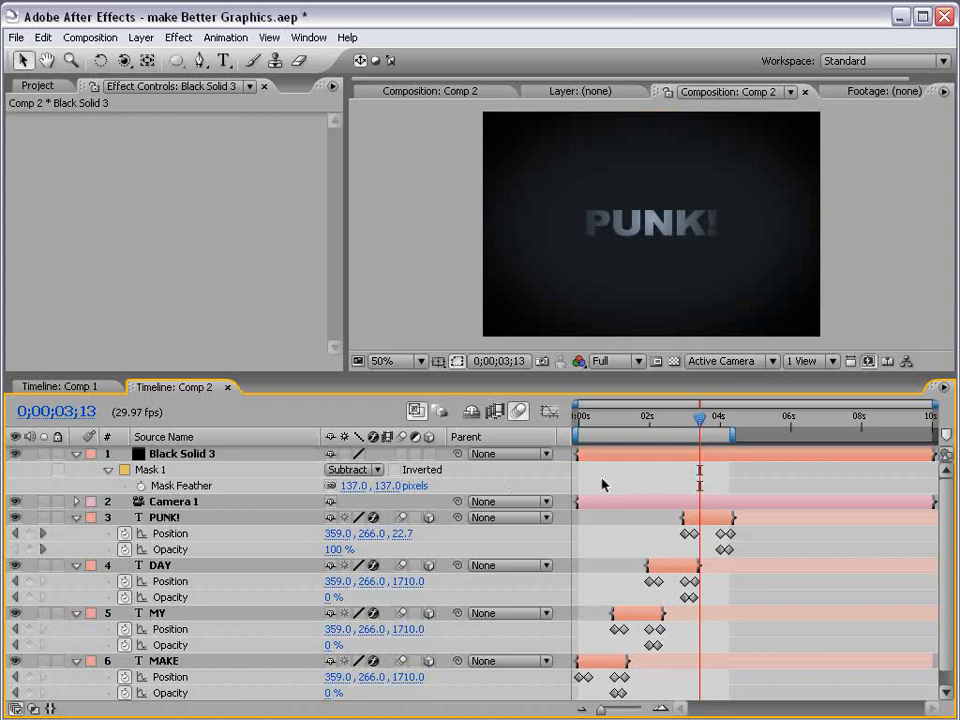
pyautogui.click(182, 452)
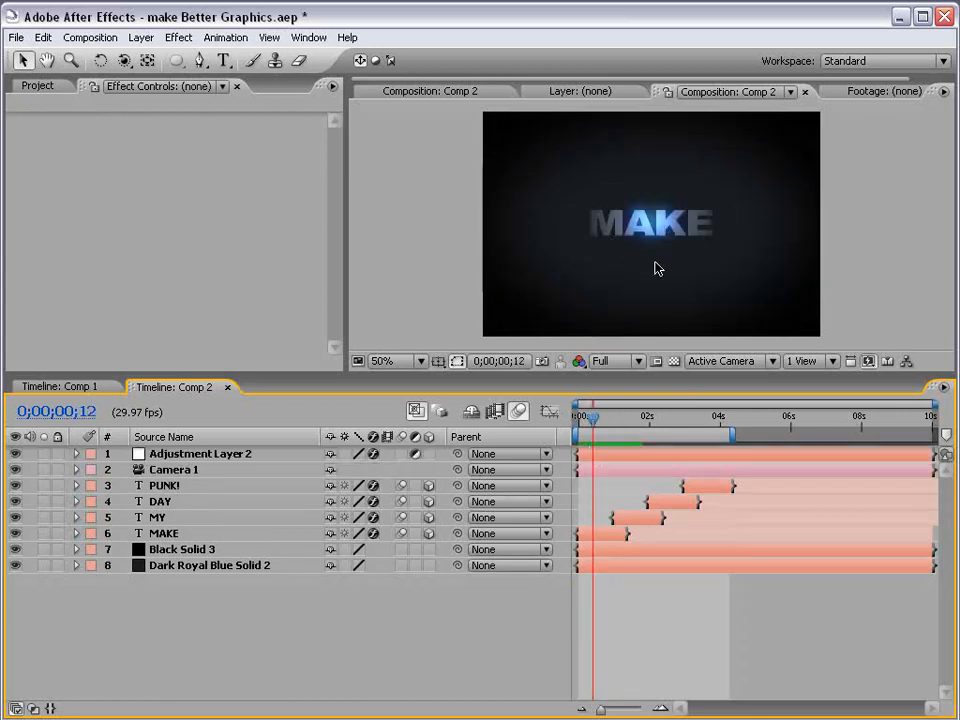
pyautogui.moveTo(428, 228)
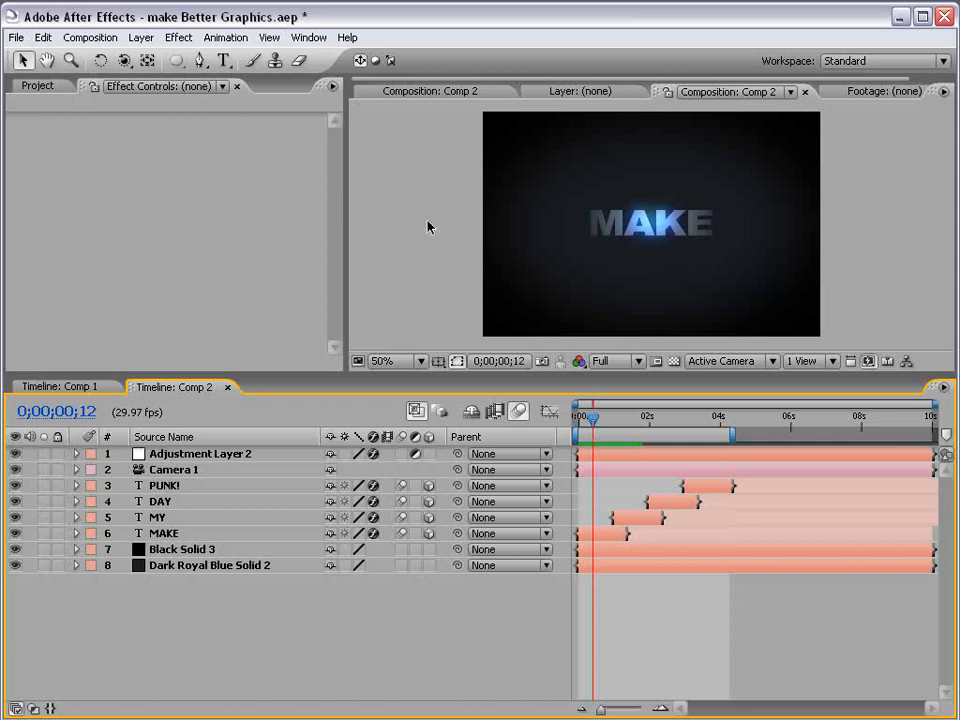
# - Add a null object named Wiggle with a wiggle(8,20) expression on its Position
pyautogui.click(140, 36)
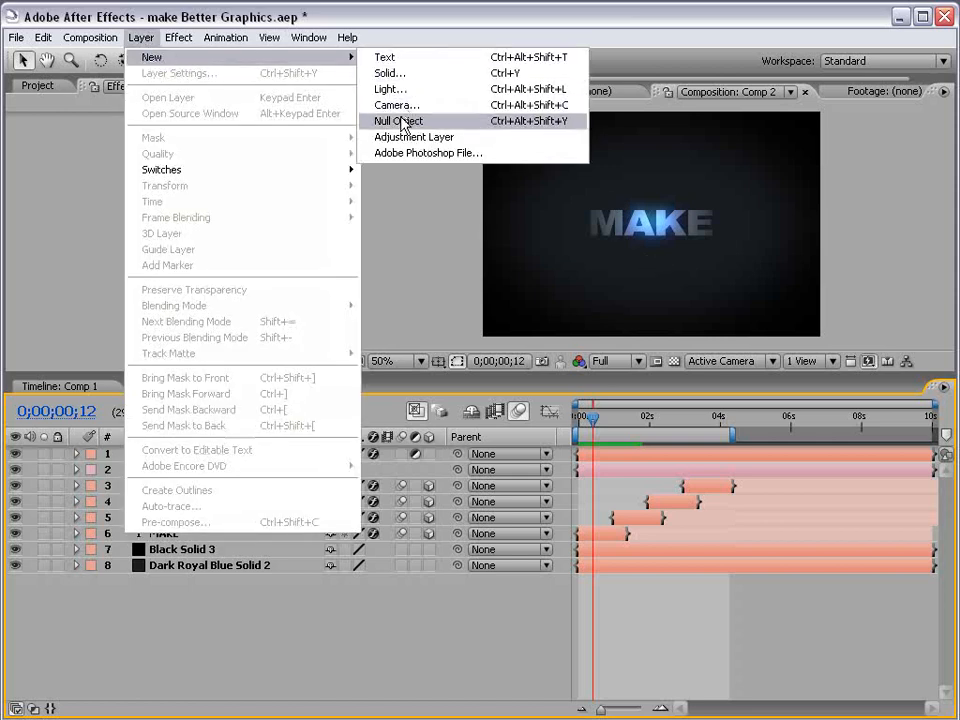
pyautogui.click(396, 122)
pyautogui.write('Wiggle')
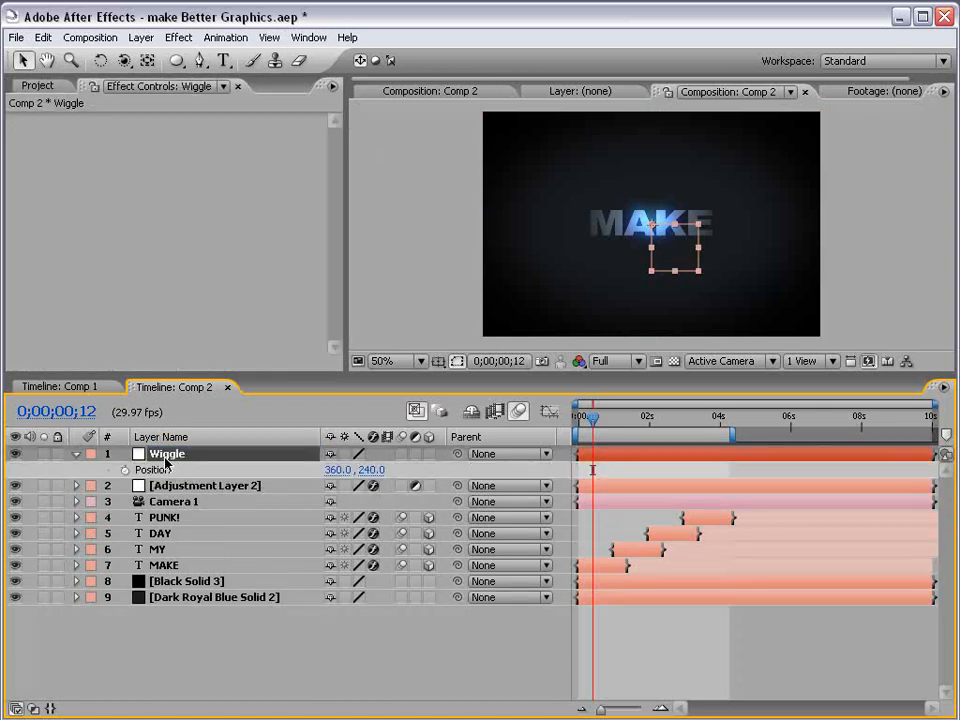
pyautogui.click(126, 470)
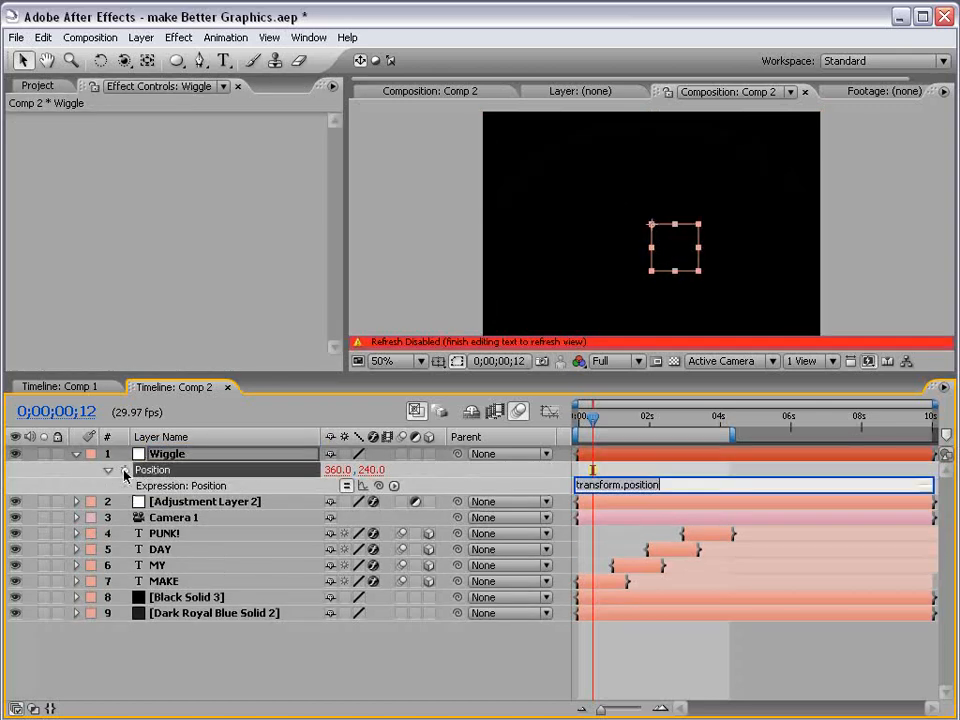
pyautogui.write('wiggle(8')
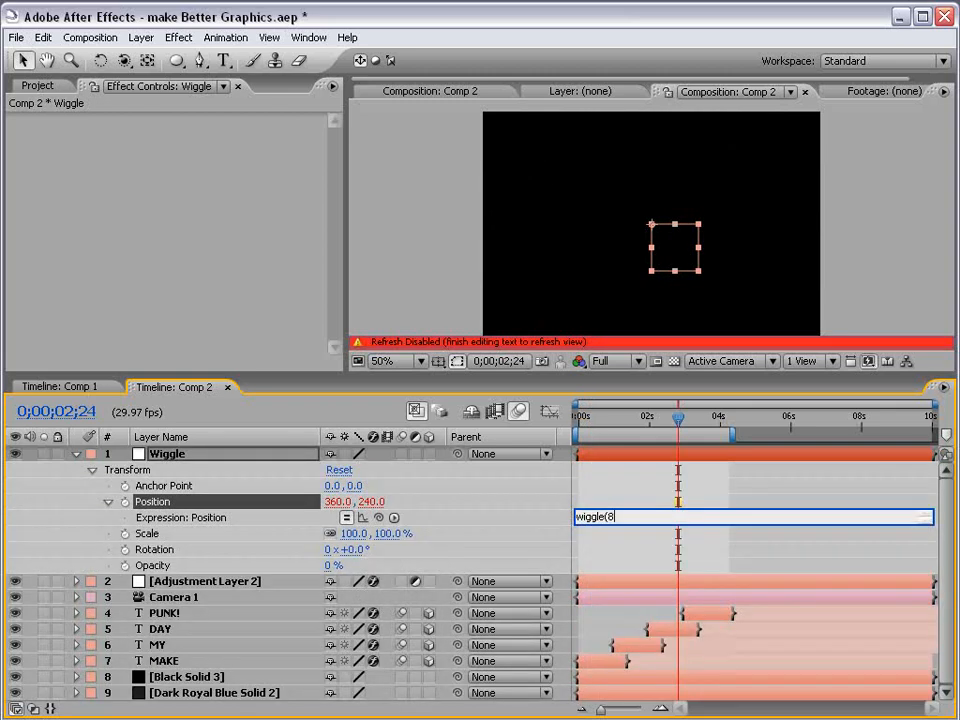
pyautogui.write(',20)')
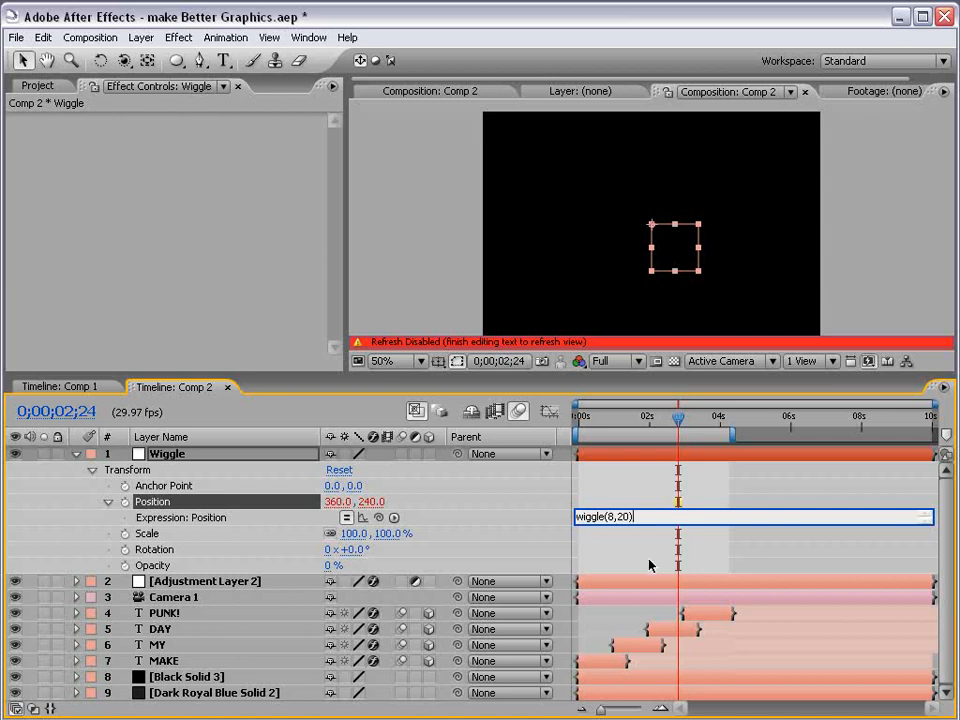
pyautogui.press('Enter')
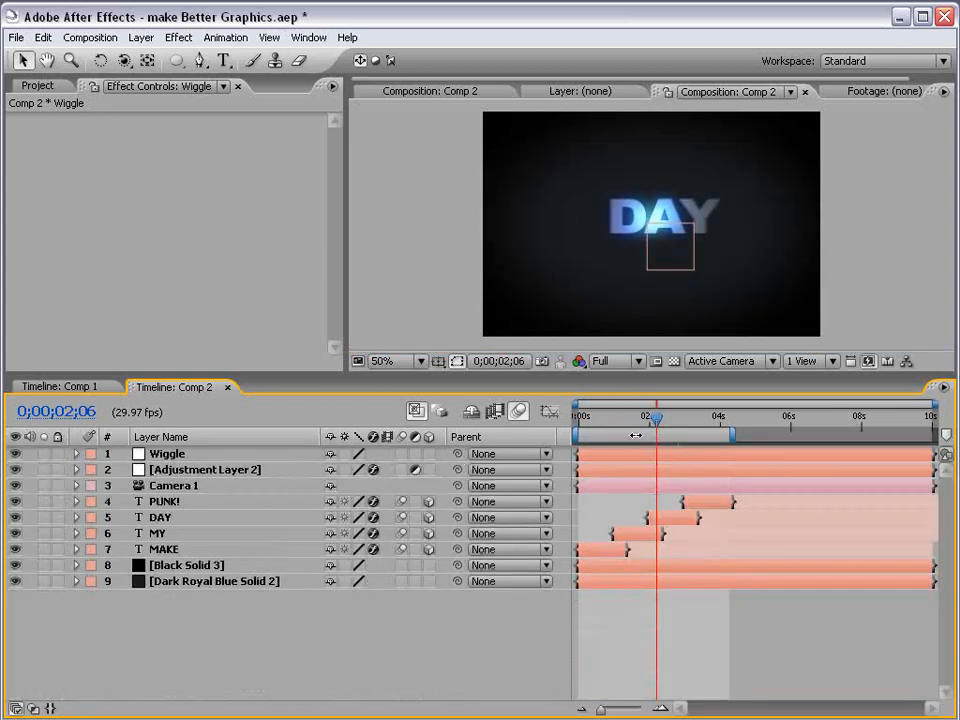
# - Parent Camera 1 to the Wiggle null via the pick whip
pyautogui.moveTo(656, 418); pyautogui.dragTo(676, 418)
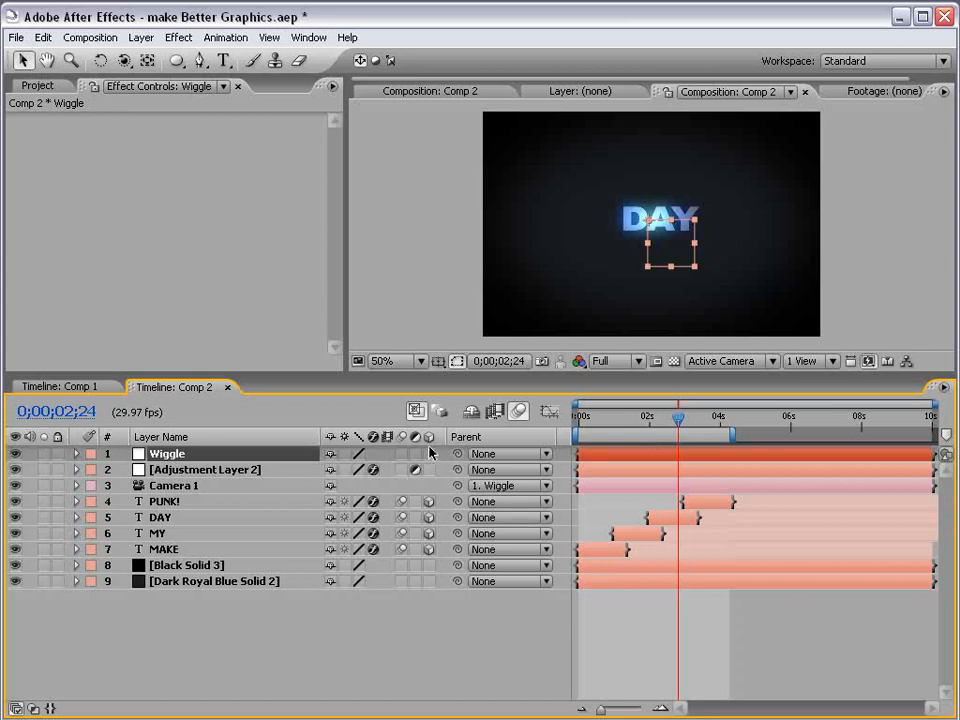
pyautogui.moveTo(644, 318)
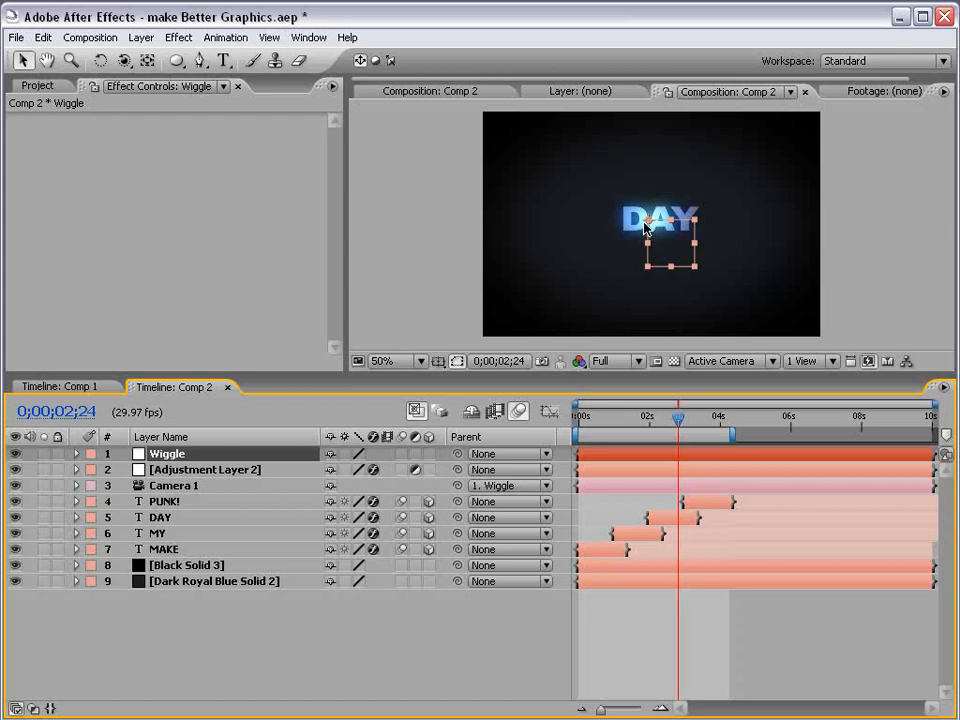
pyautogui.moveTo(672, 404)
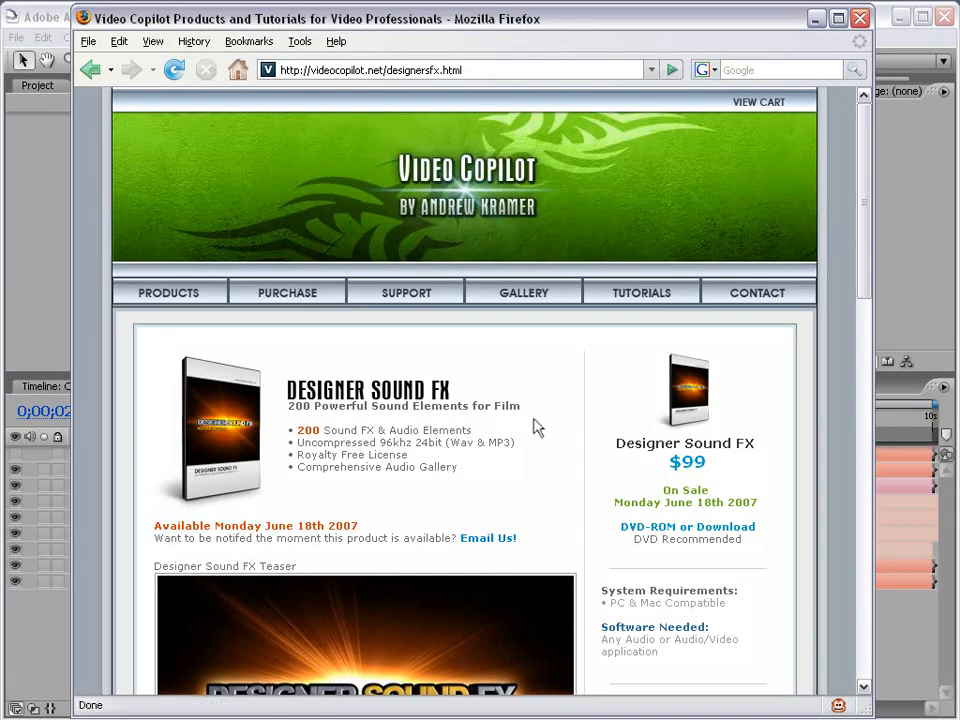
# - Scroll down the Designer Sound FX page to its teaser video and description
pyautogui.scroll(-3)
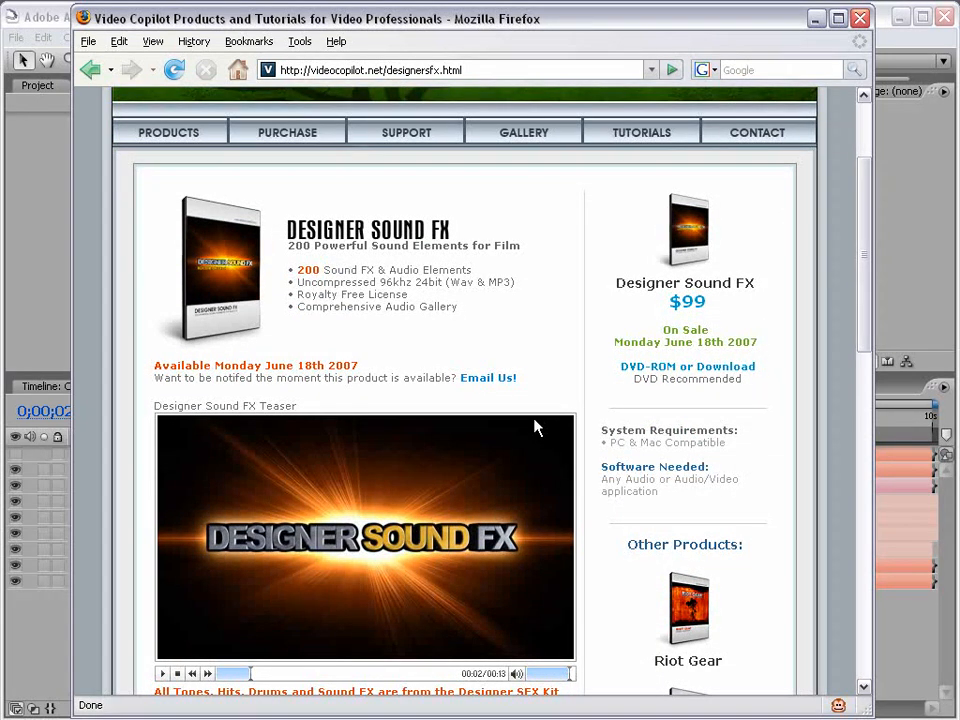
pyautogui.moveTo(490, 224)
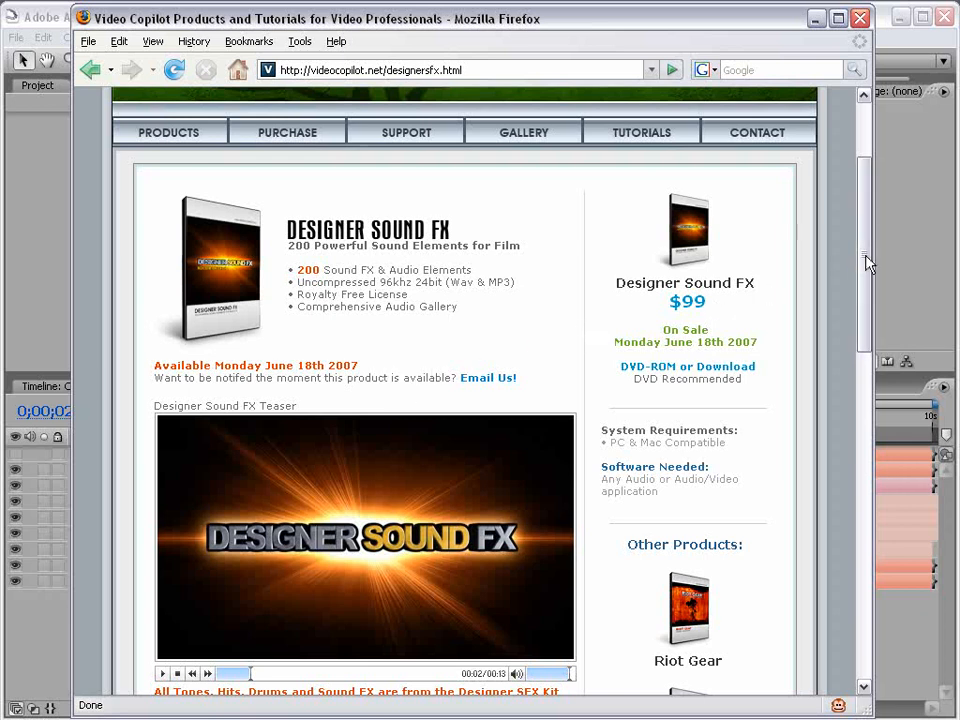
pyautogui.scroll(-3)
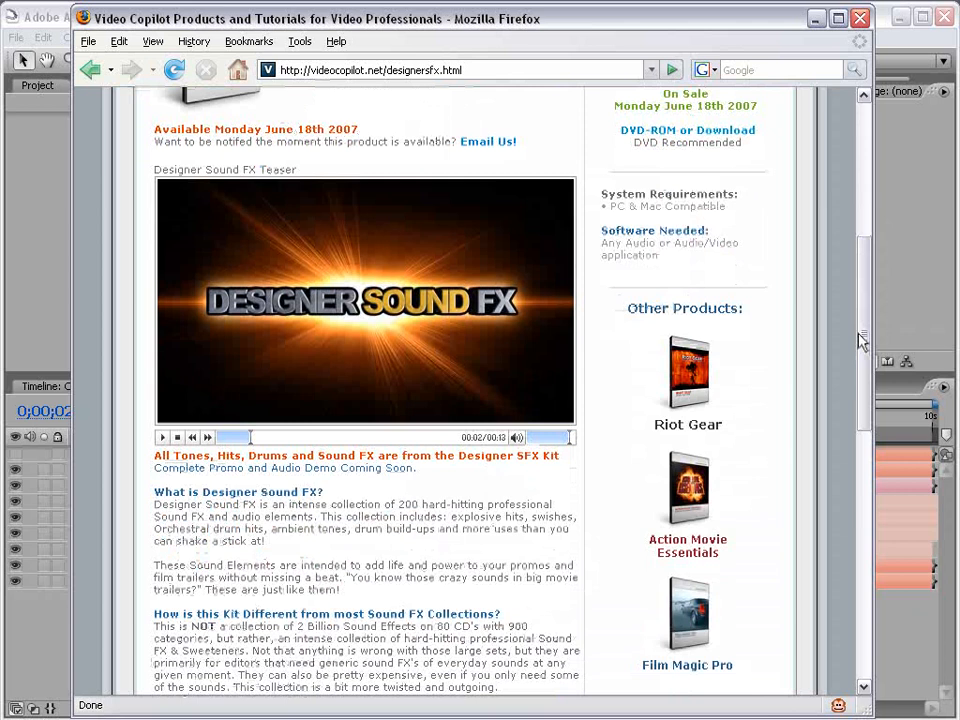